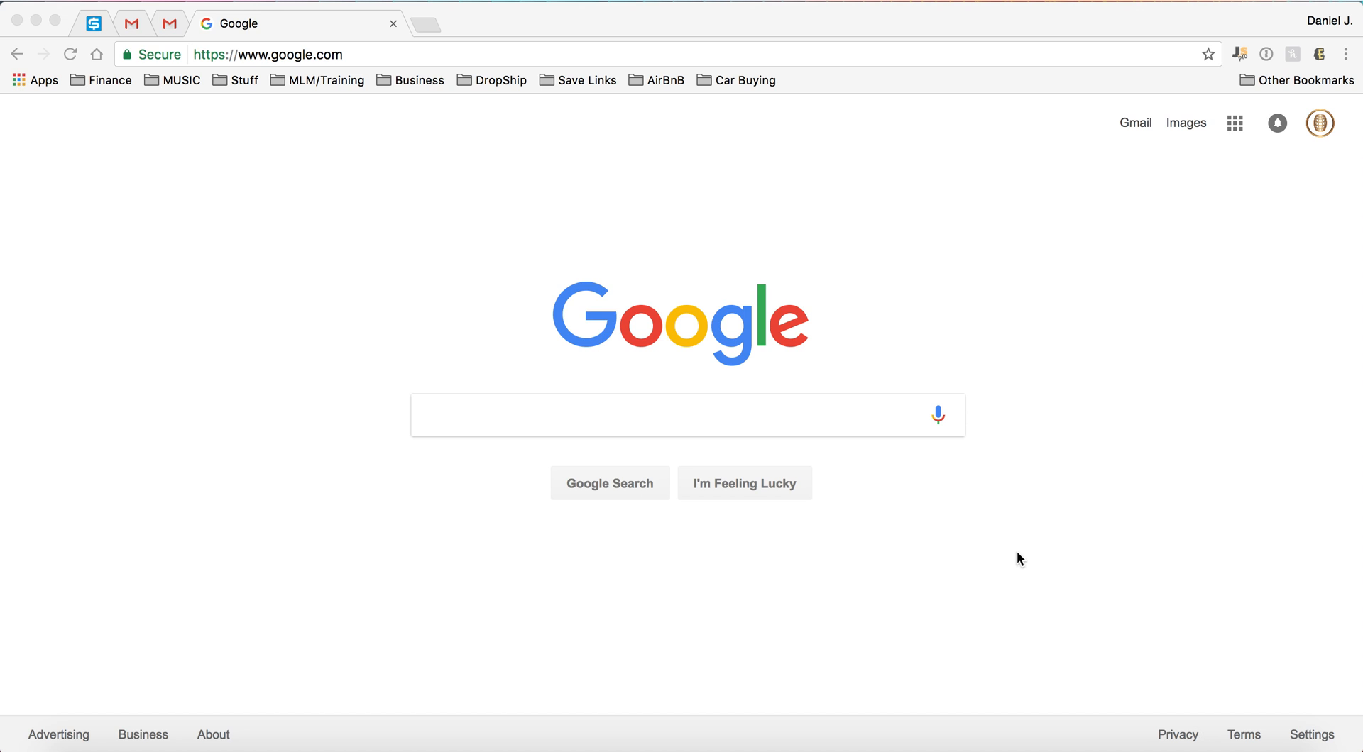
mouse_move(1287, 49)
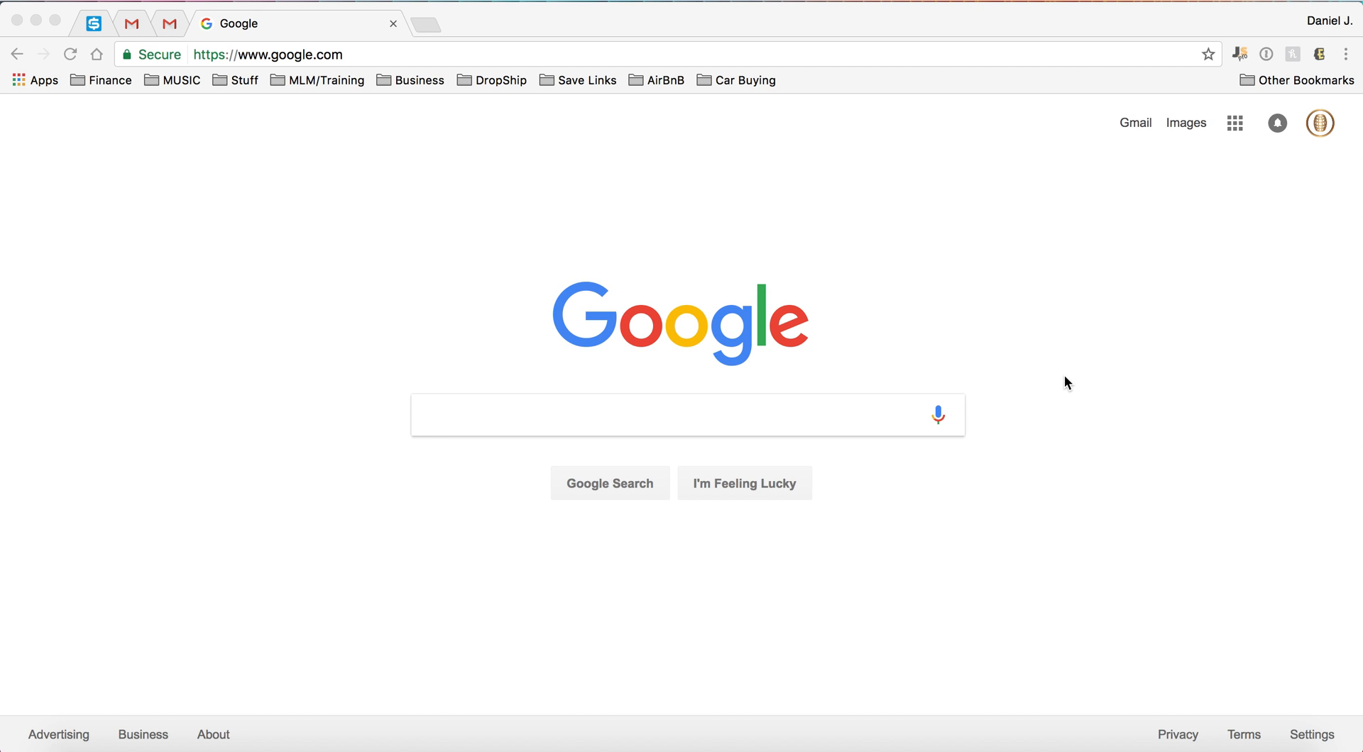
mouse_move(503, 578)
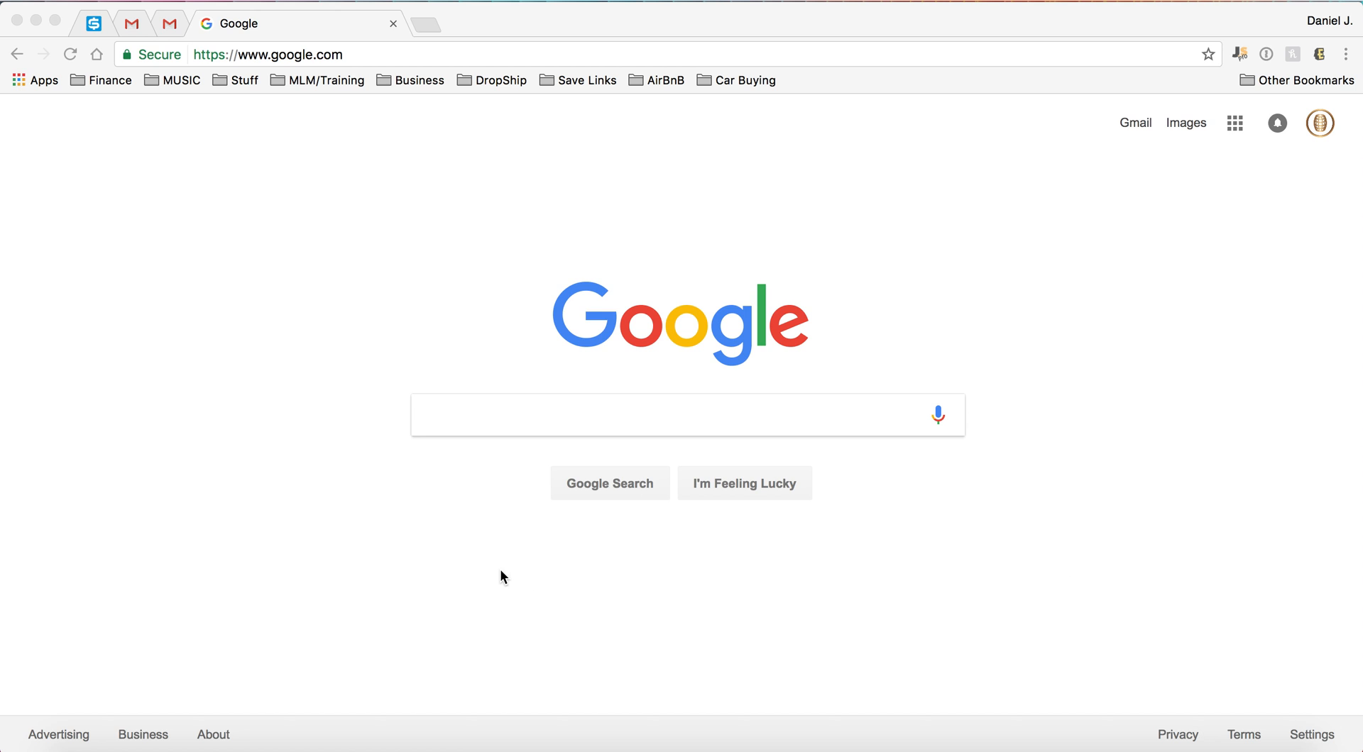
mouse_move(511, 509)
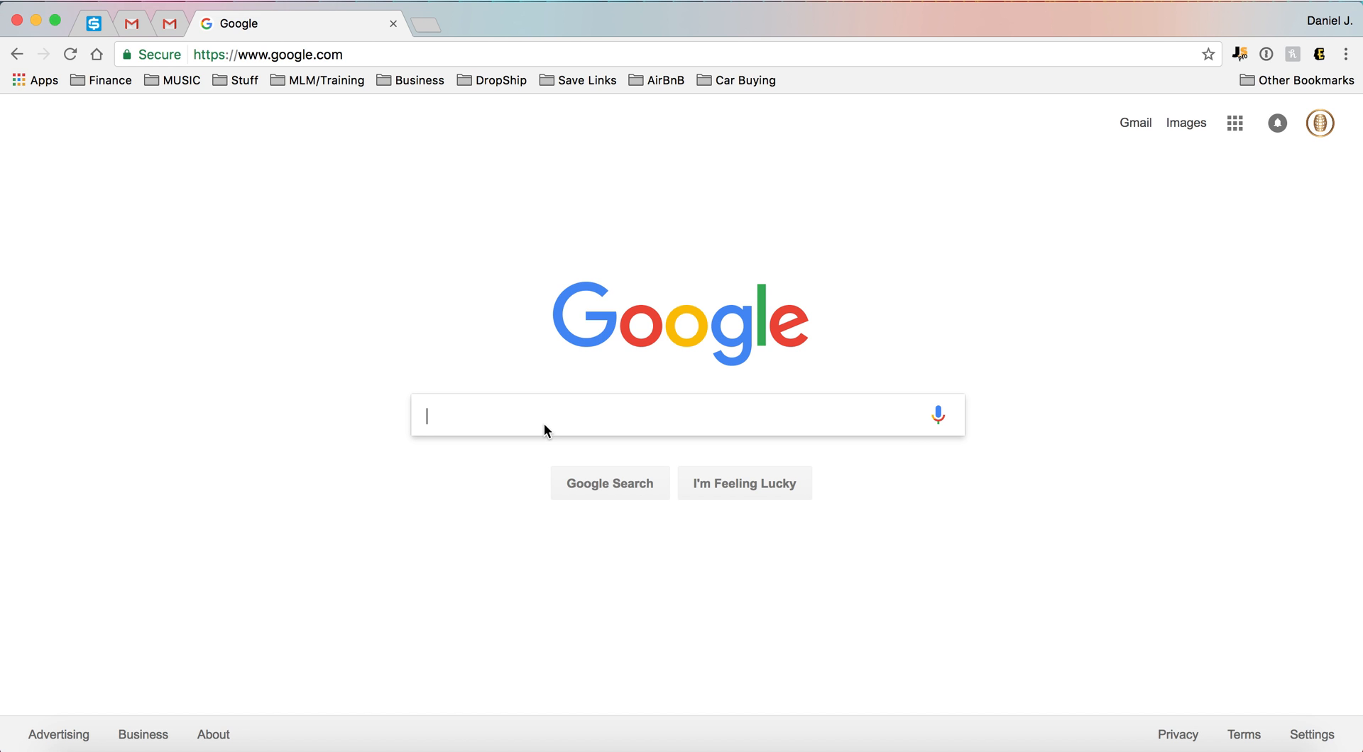
- Search Google for 'chrome extensions' and open the Chrome Web Store extensions page
type("chrome")
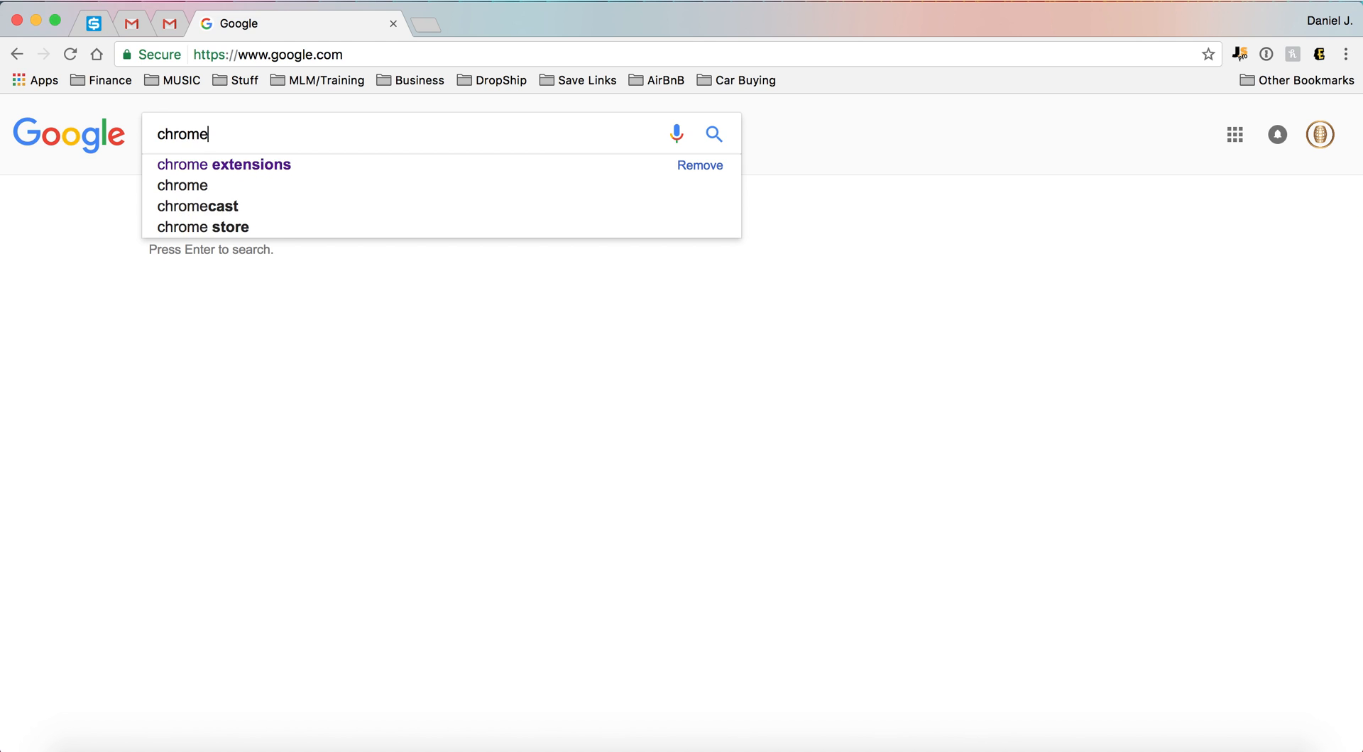
left_click(223, 164)
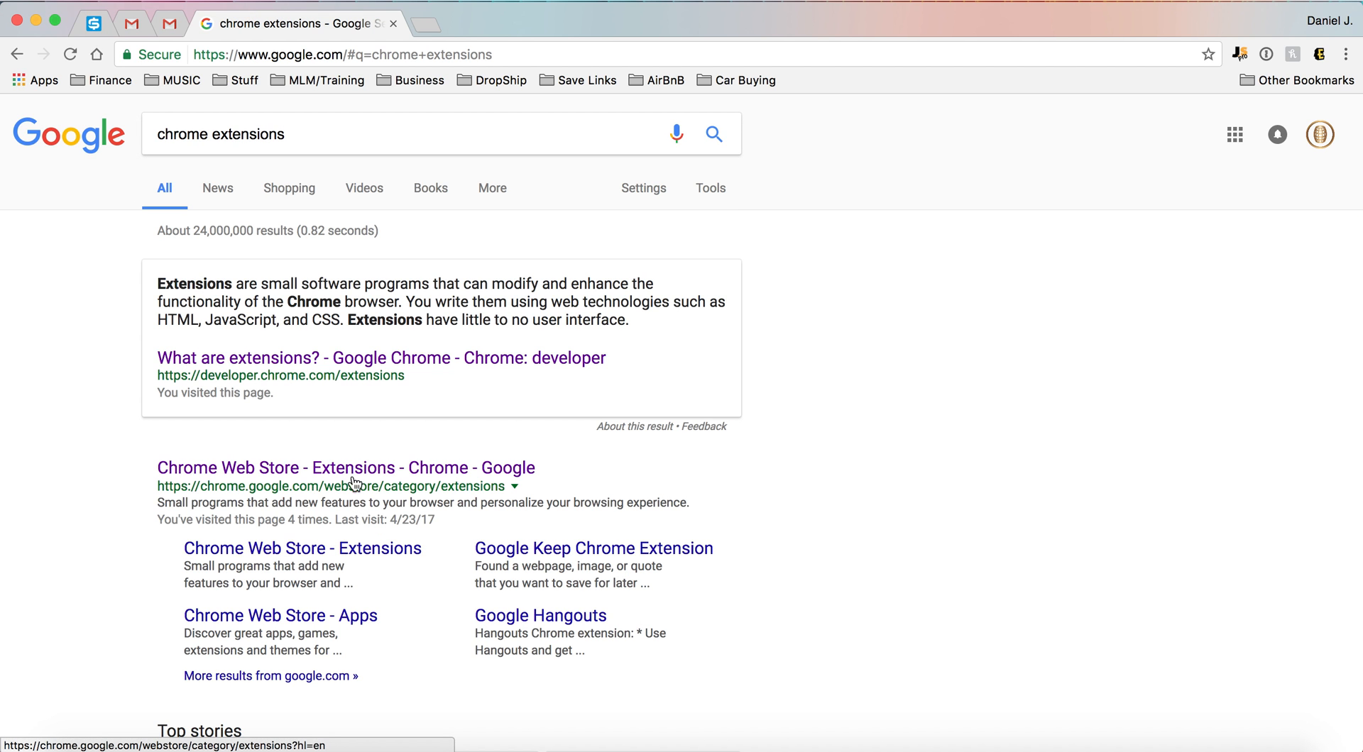
left_click(345, 467)
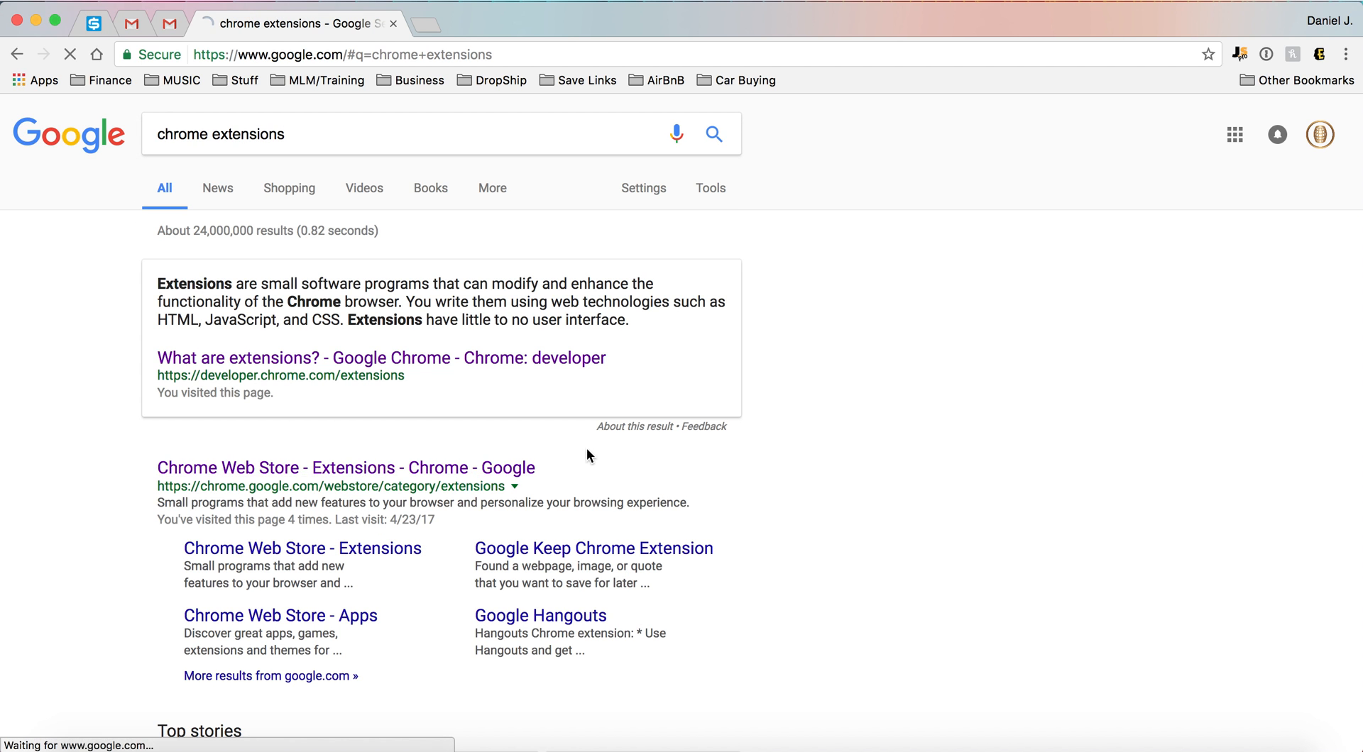
left_click(344, 468)
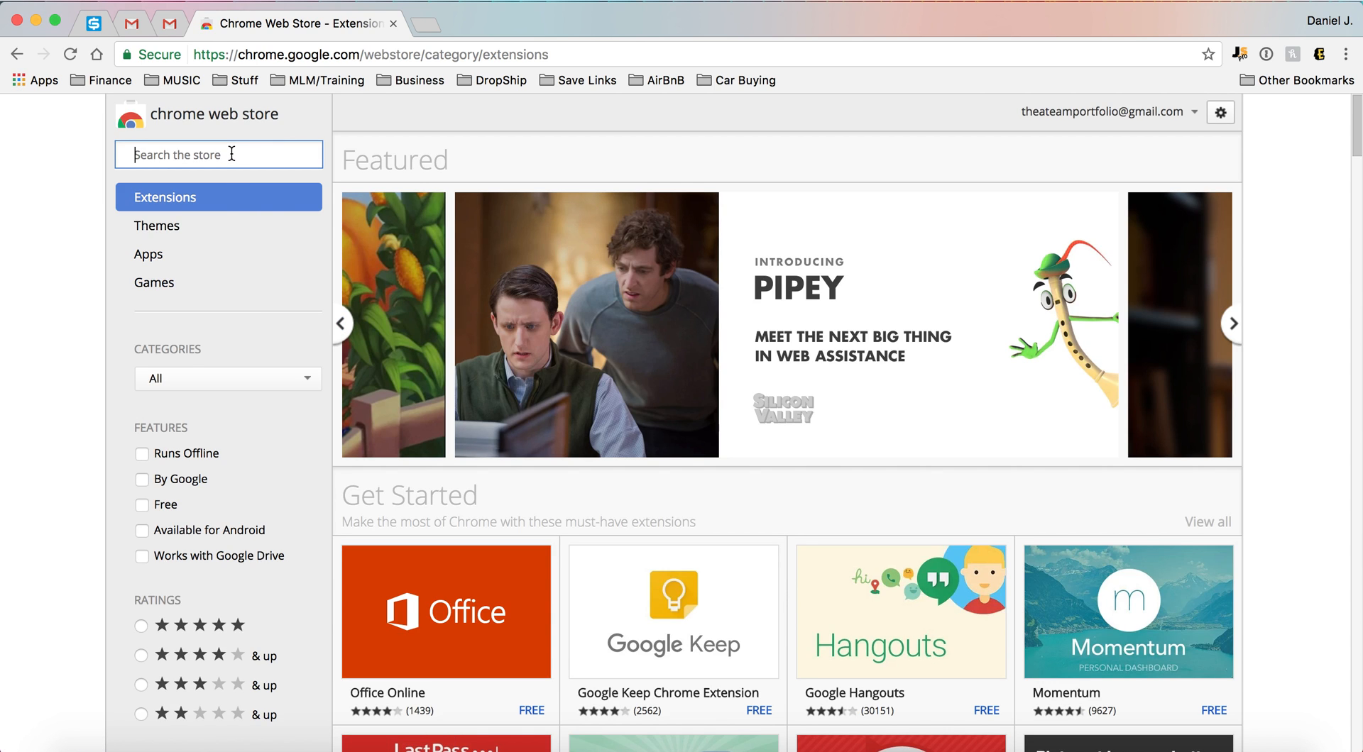
- Search the Chrome Web Store for 'honey', then type 'ebates'
type("honey")
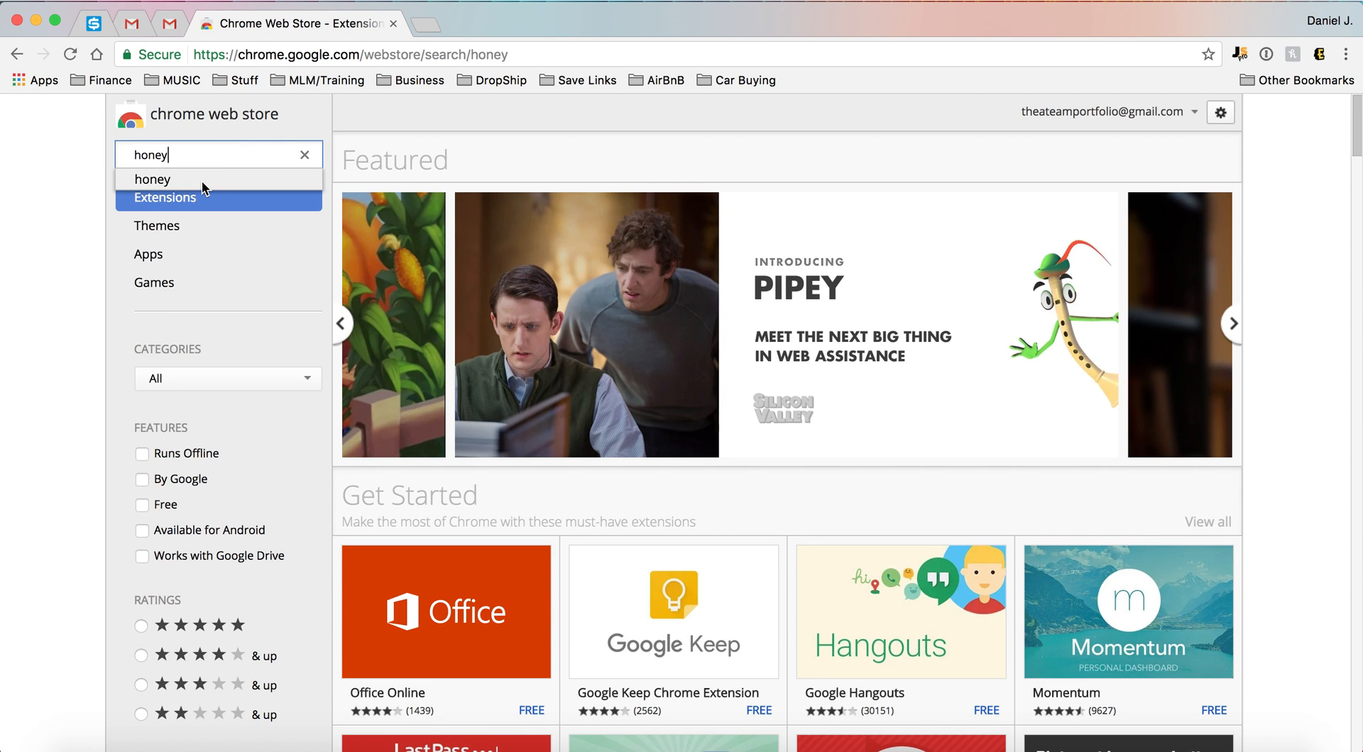
left_click(152, 179)
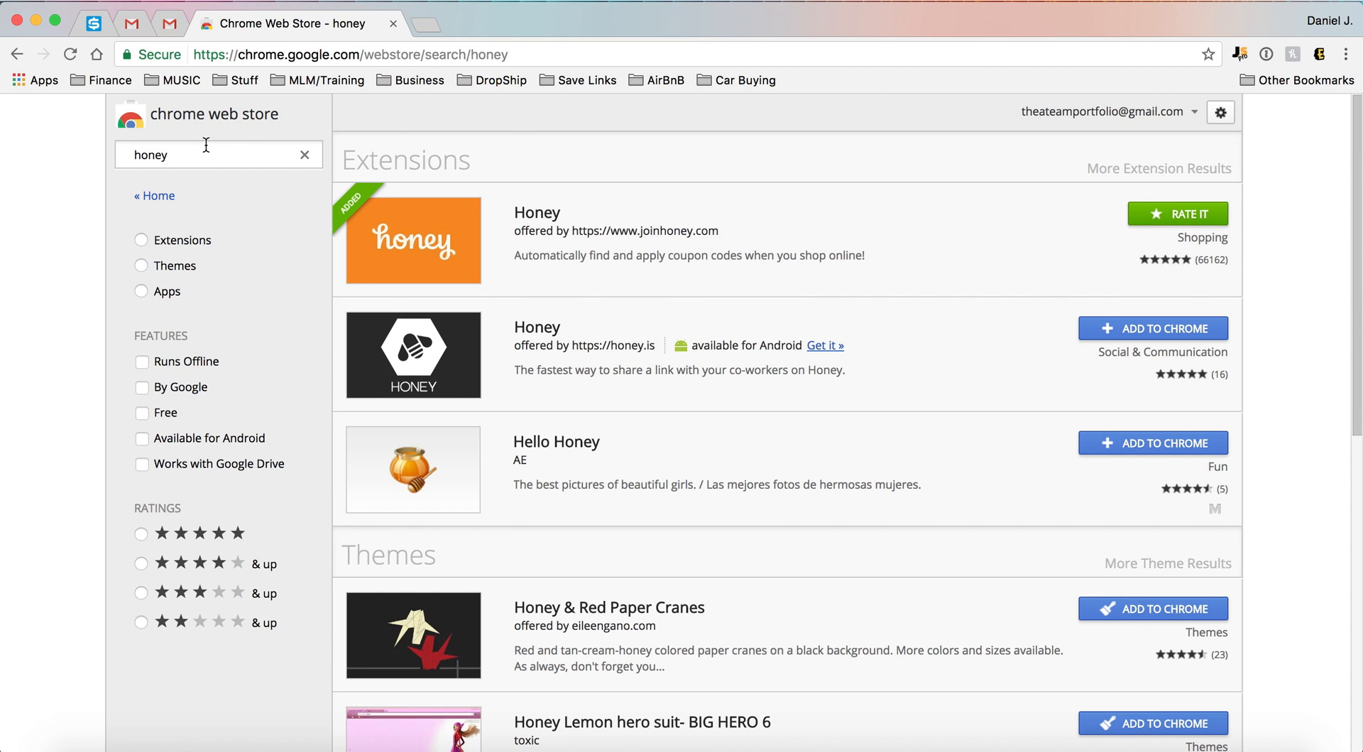
type("e")
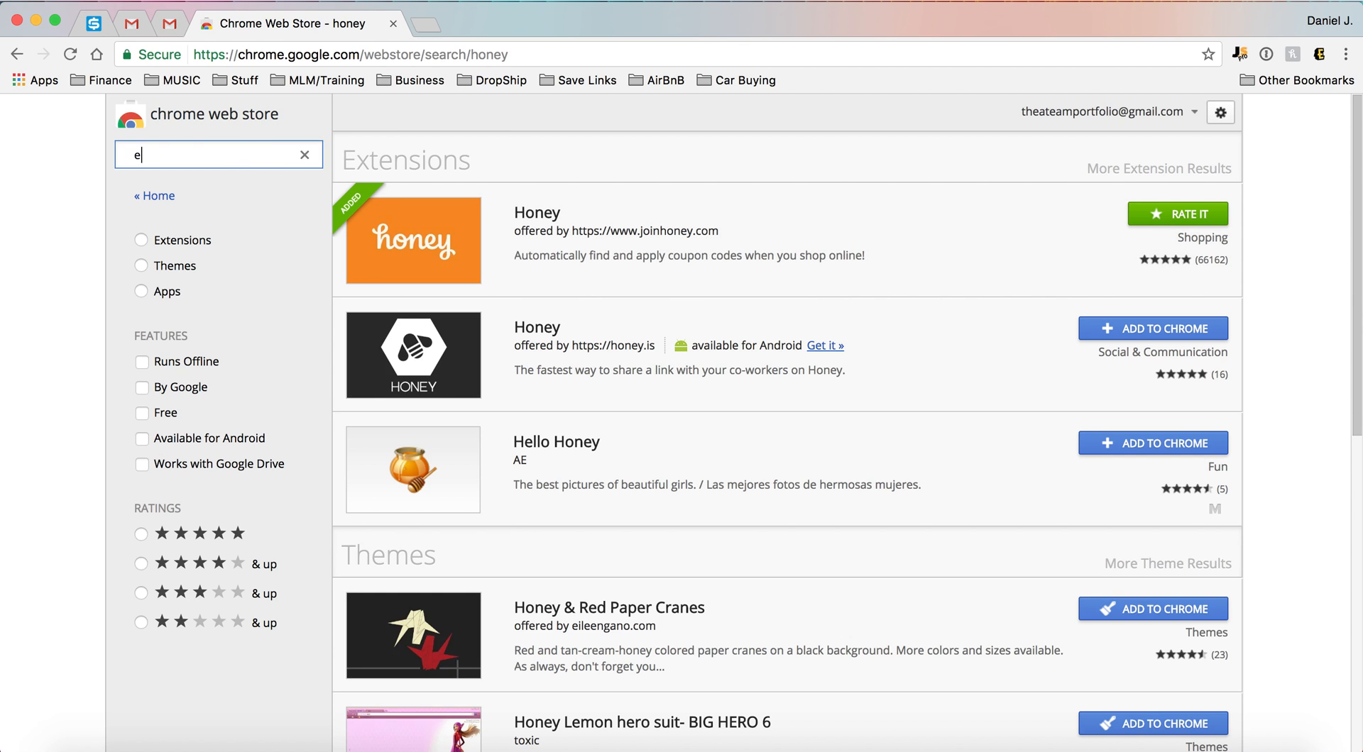
type("bates")
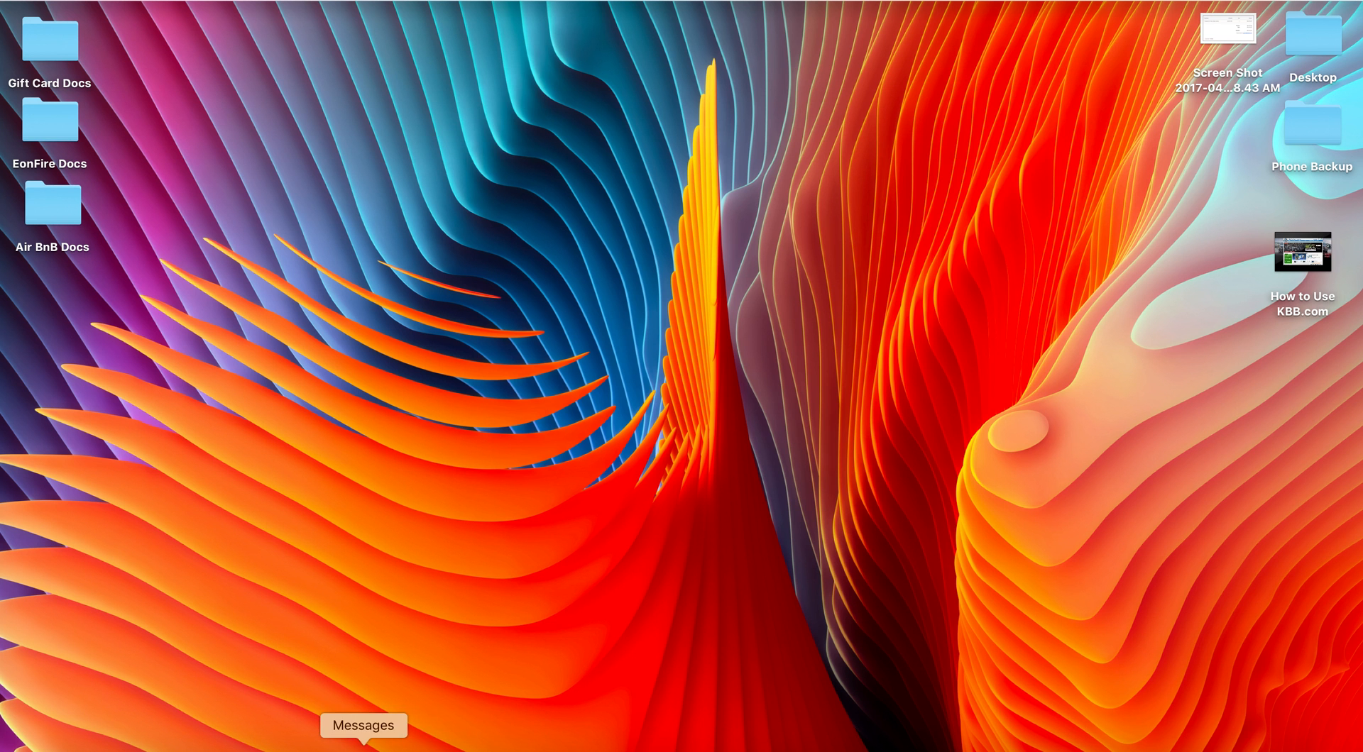
mouse_move(570, 605)
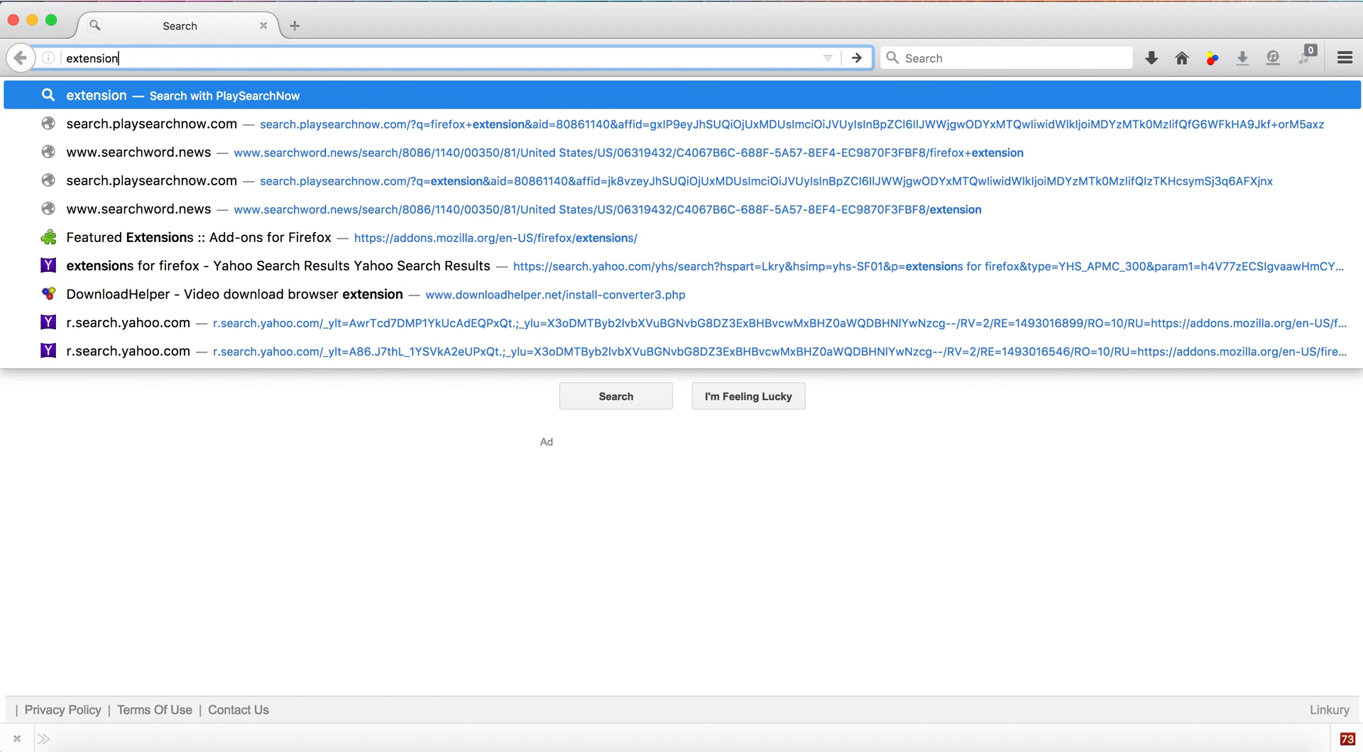
- Google 'extensions for firefox' from google.com and open the Featured Extensions add-ons result
type("s")
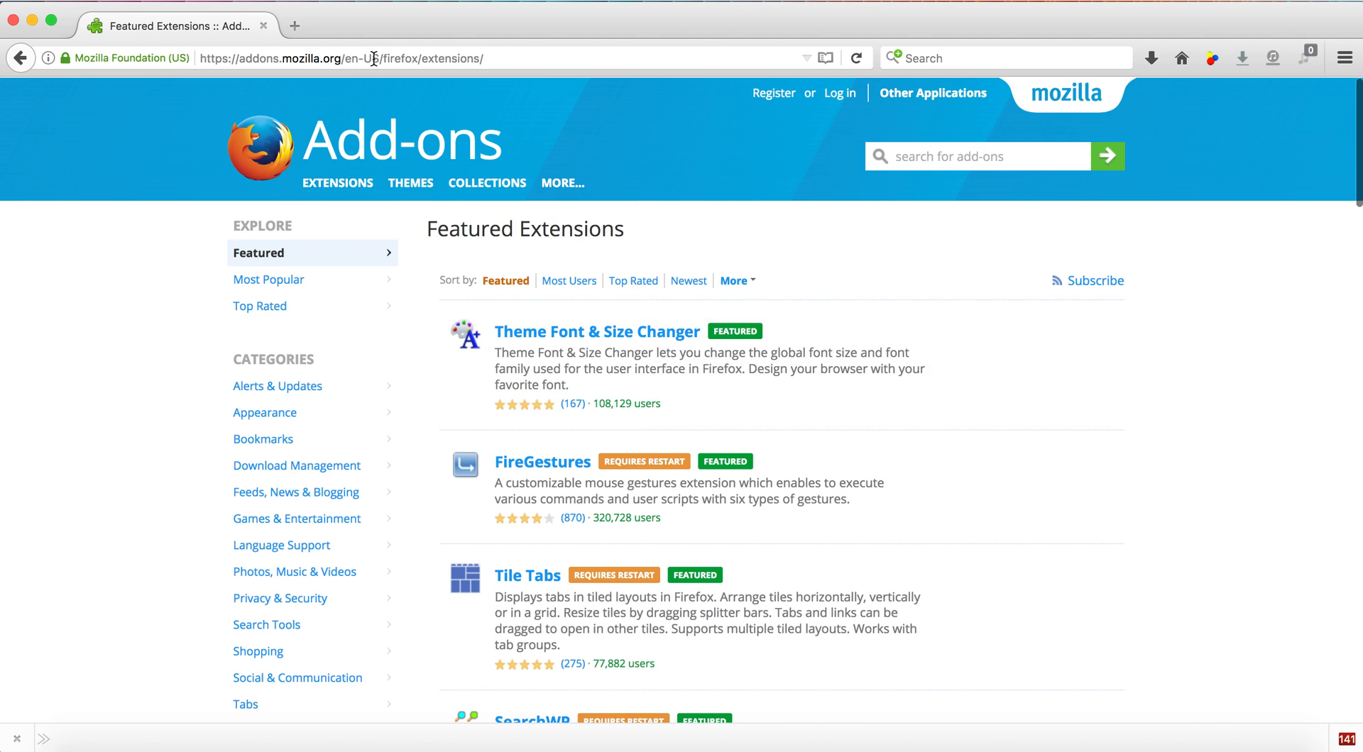
type("https://www.google.com")
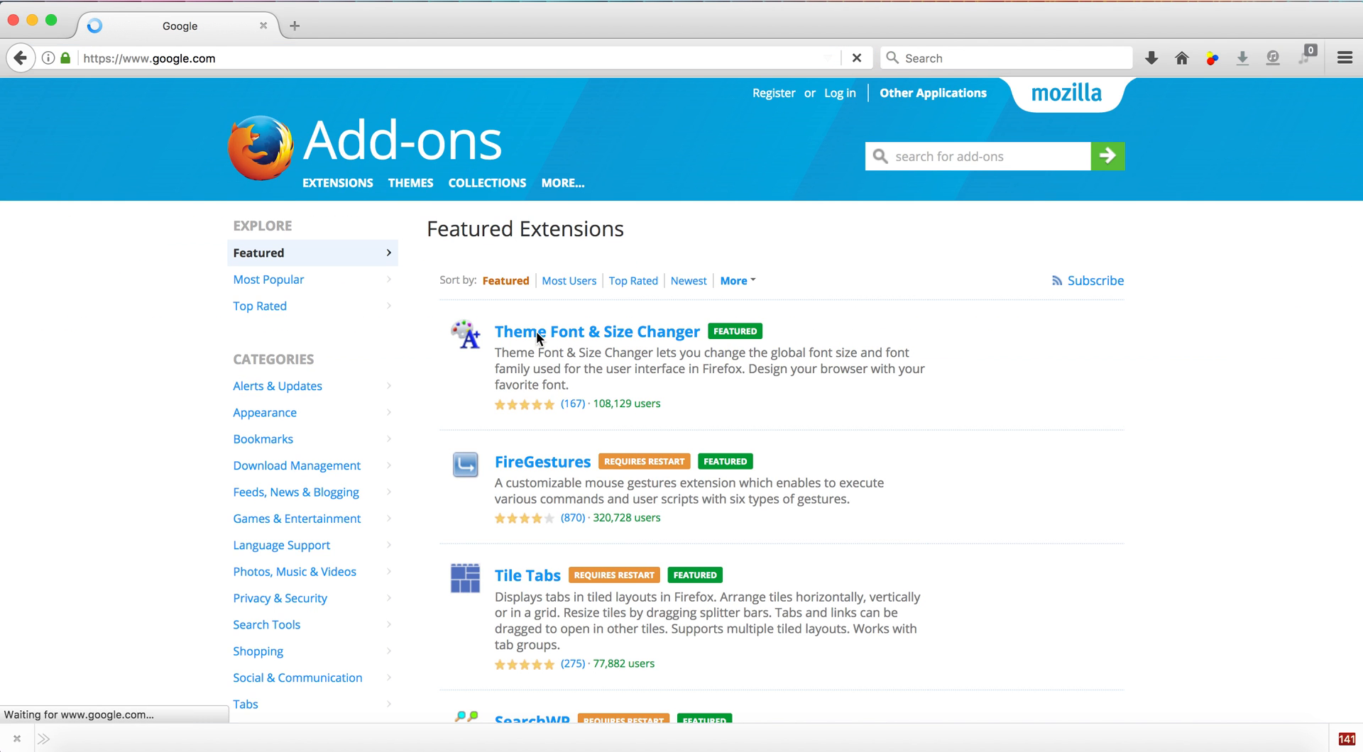
type("extensions for firefox")
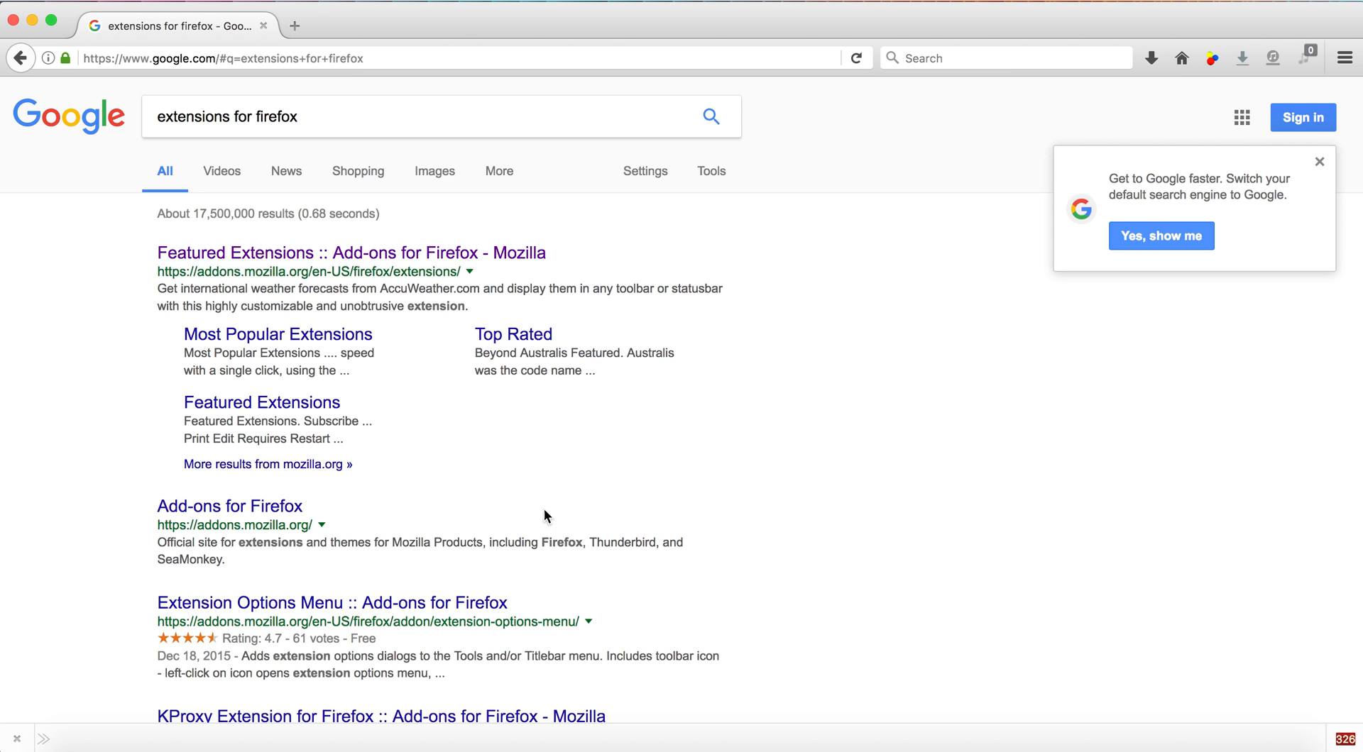
left_click(349, 252)
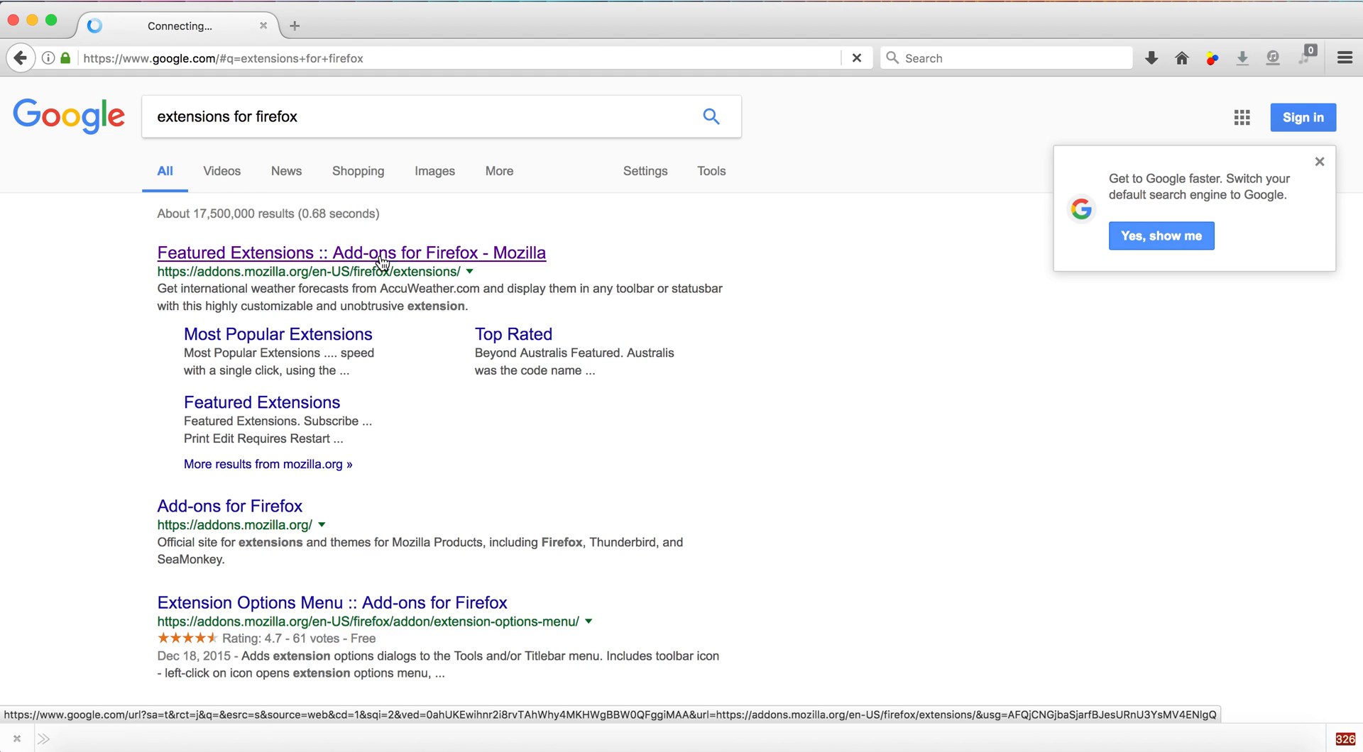
left_click(350, 253)
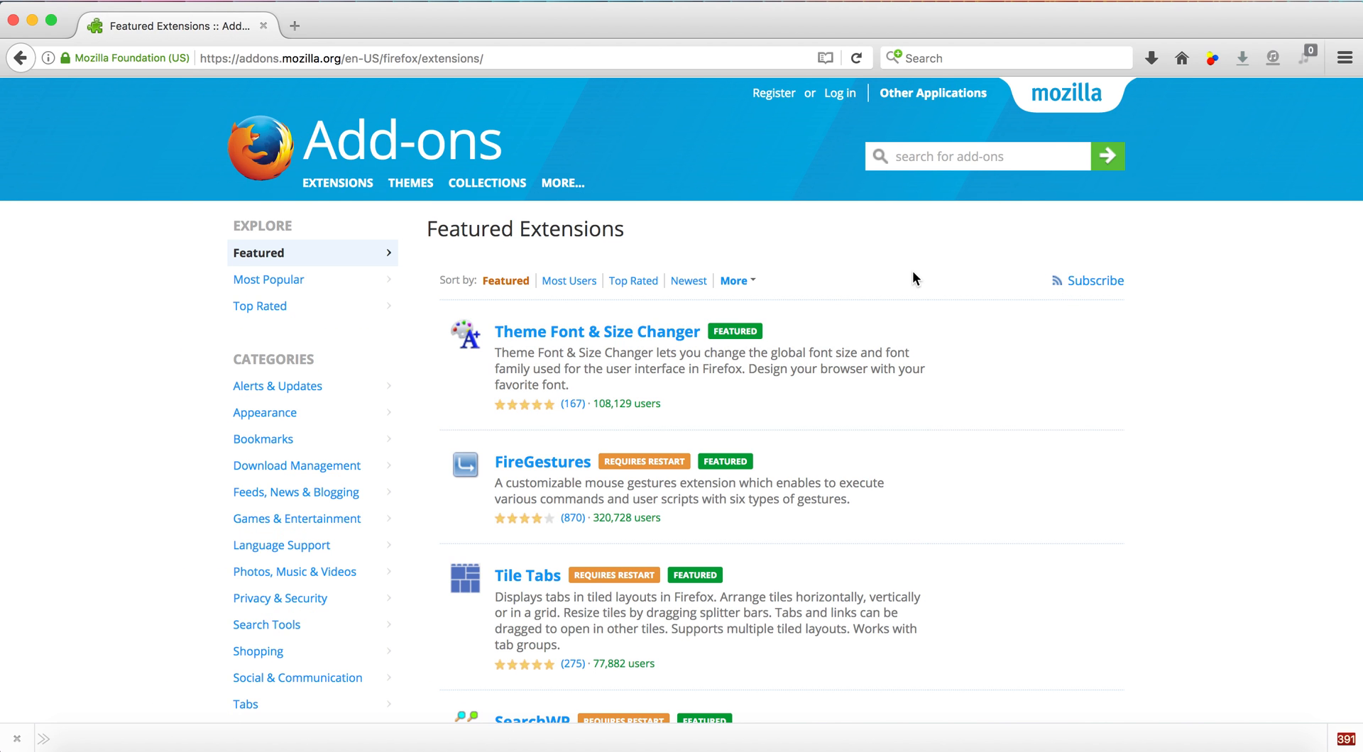
- Search add-ons for 'honey', open the Honey add-on and add it to Firefox
type("honey")
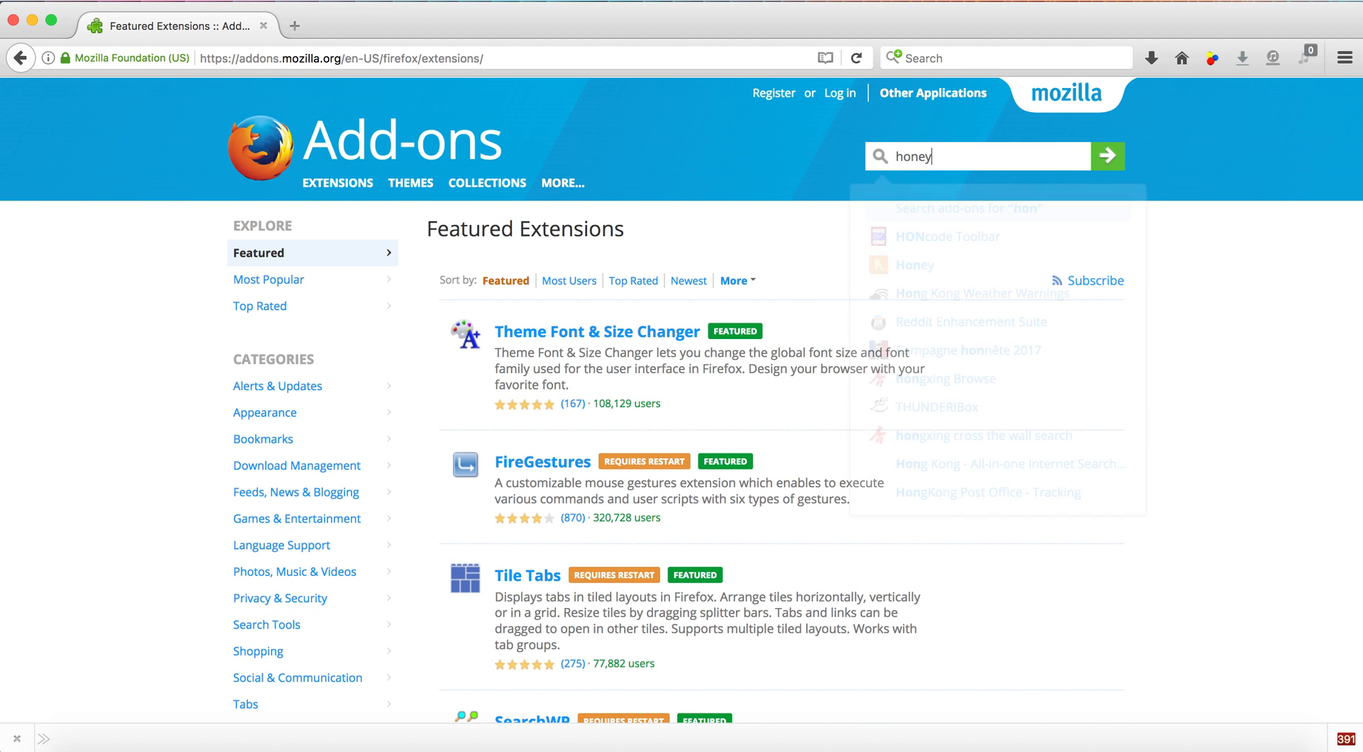
left_click(914, 245)
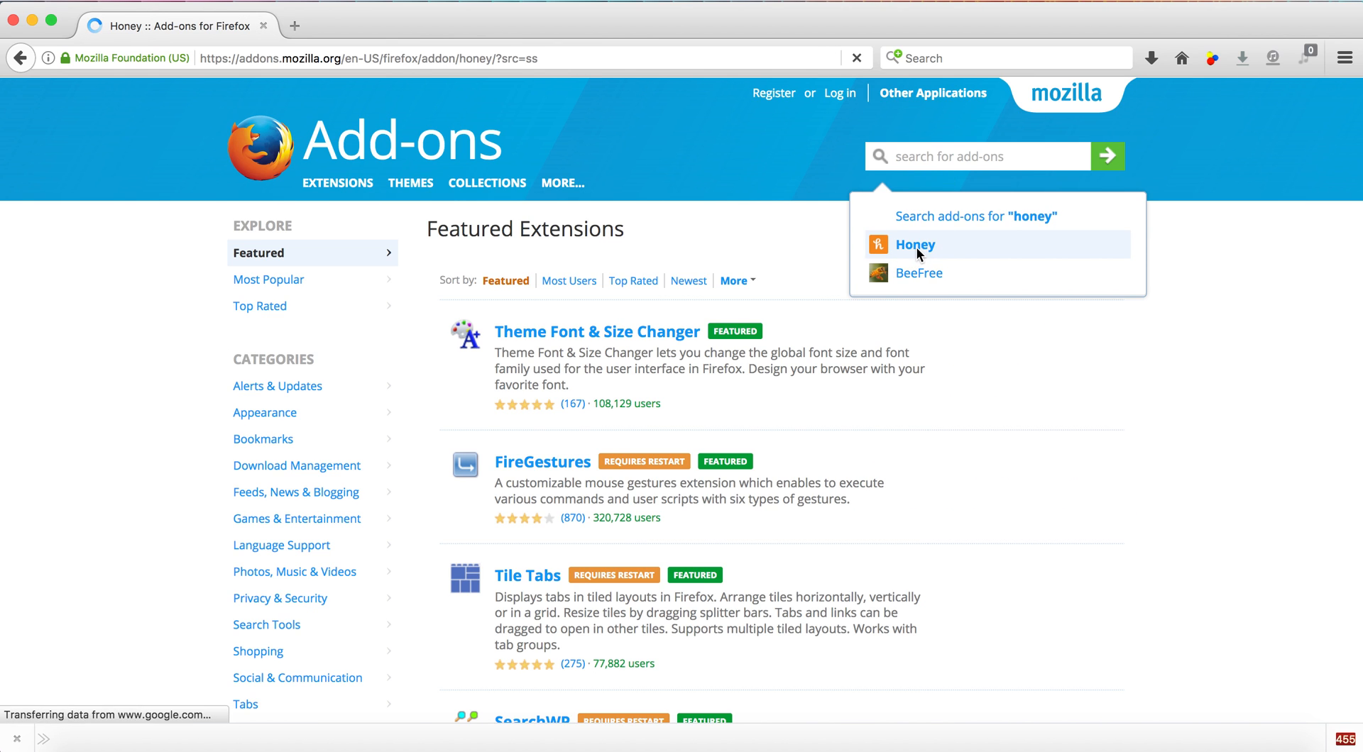
left_click(914, 244)
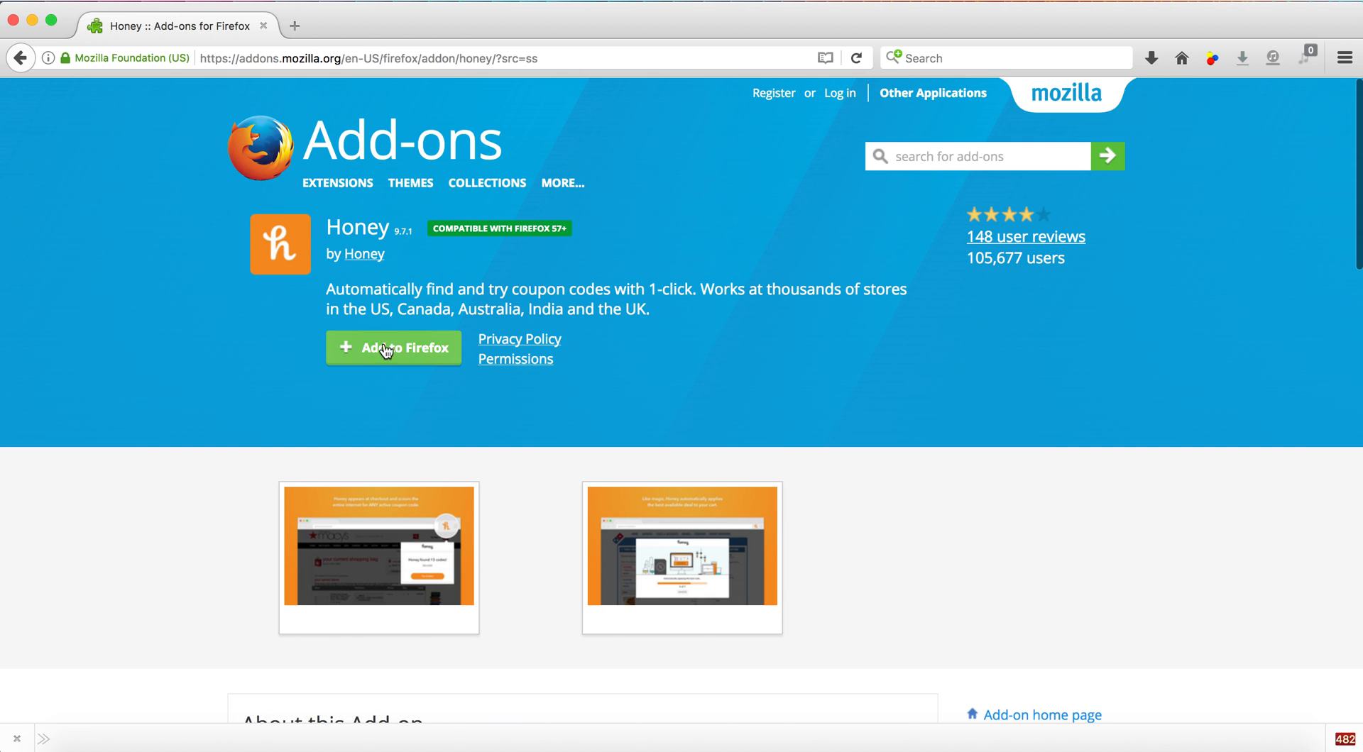
left_click(393, 348)
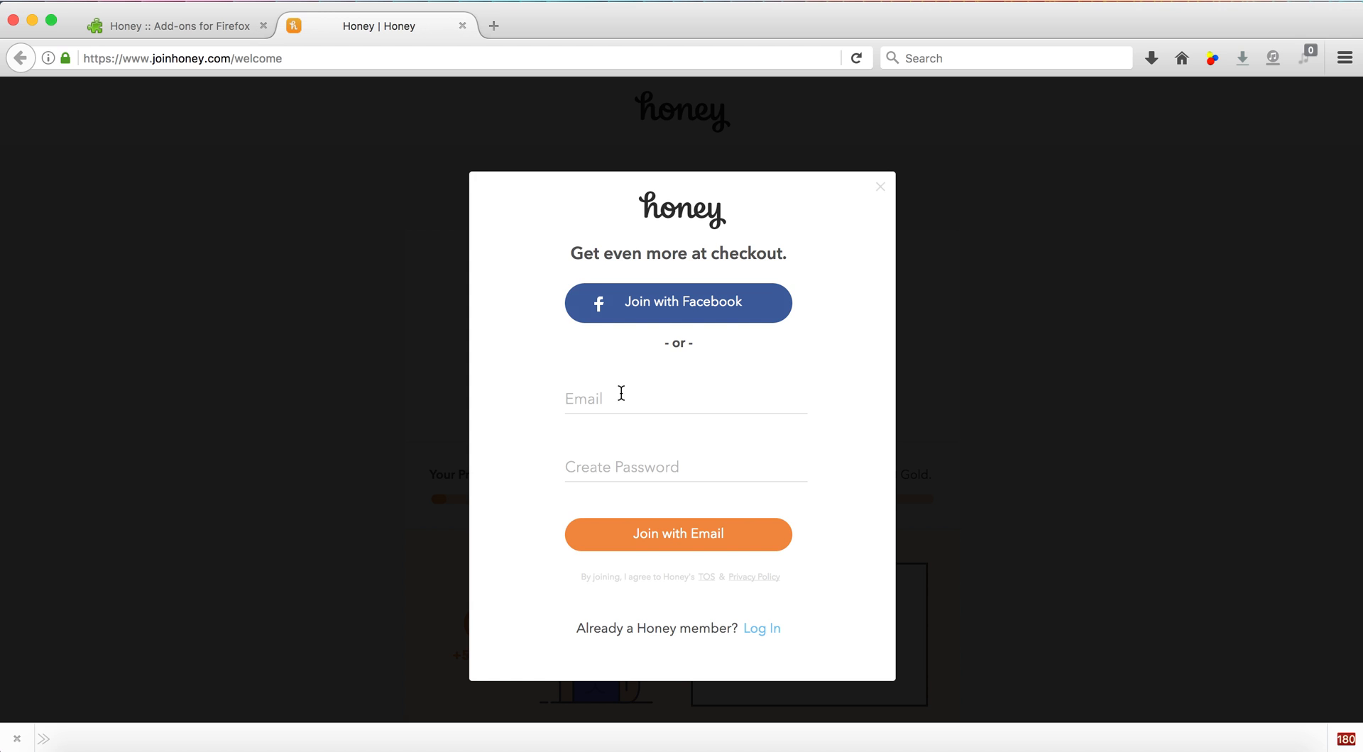
mouse_move(521, 723)
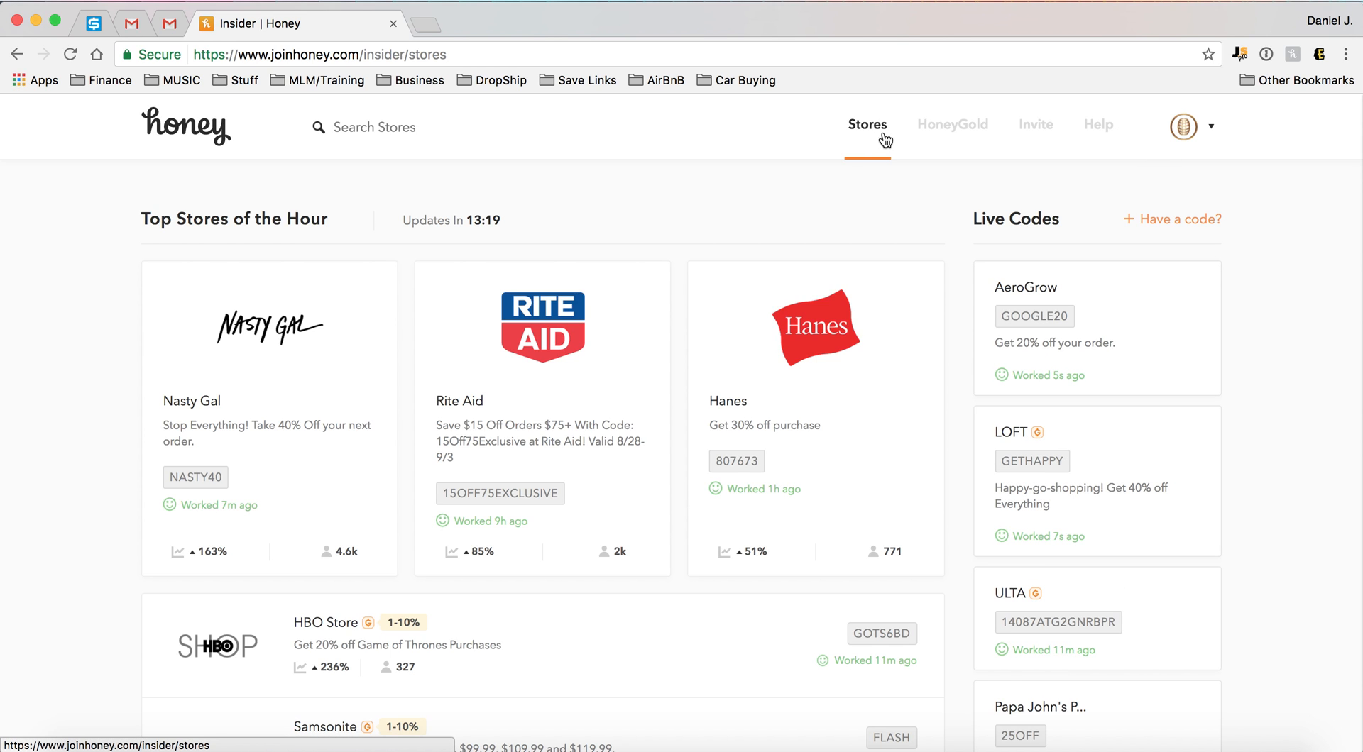
mouse_move(765, 562)
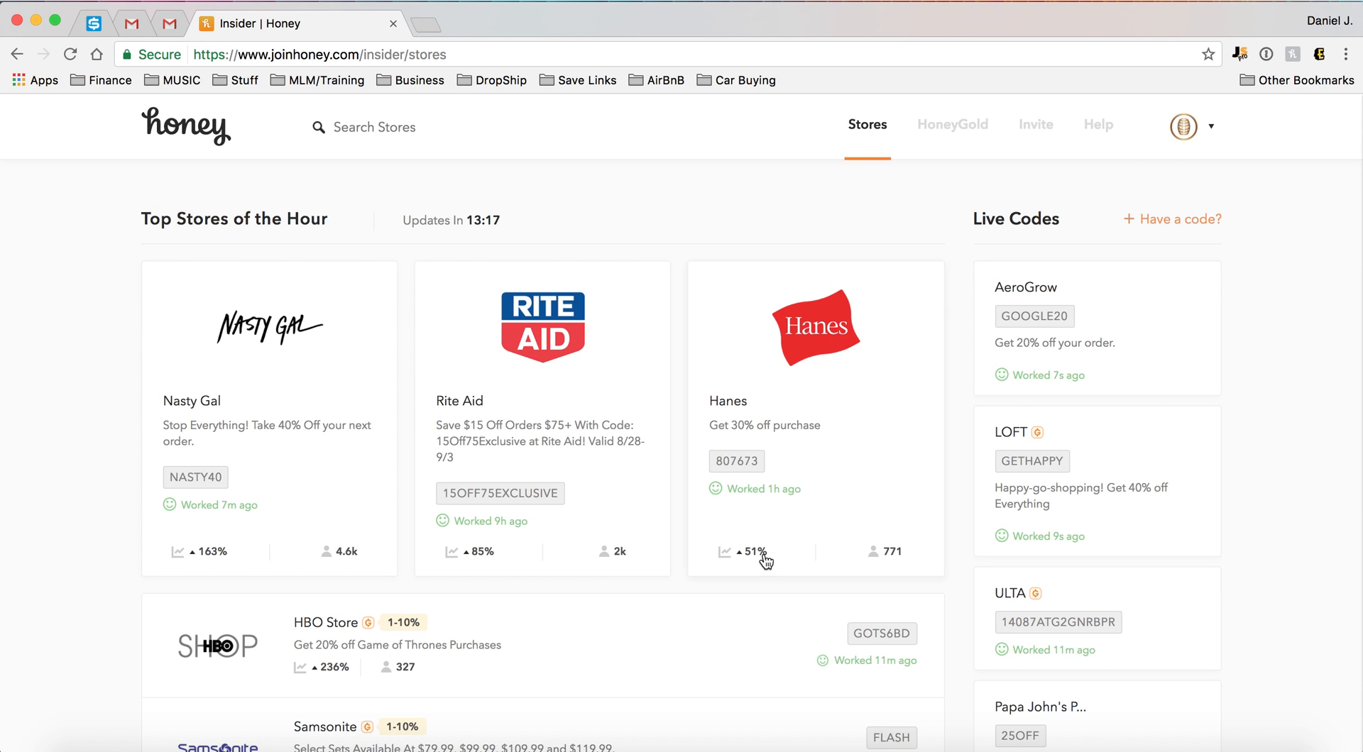
mouse_move(1069, 244)
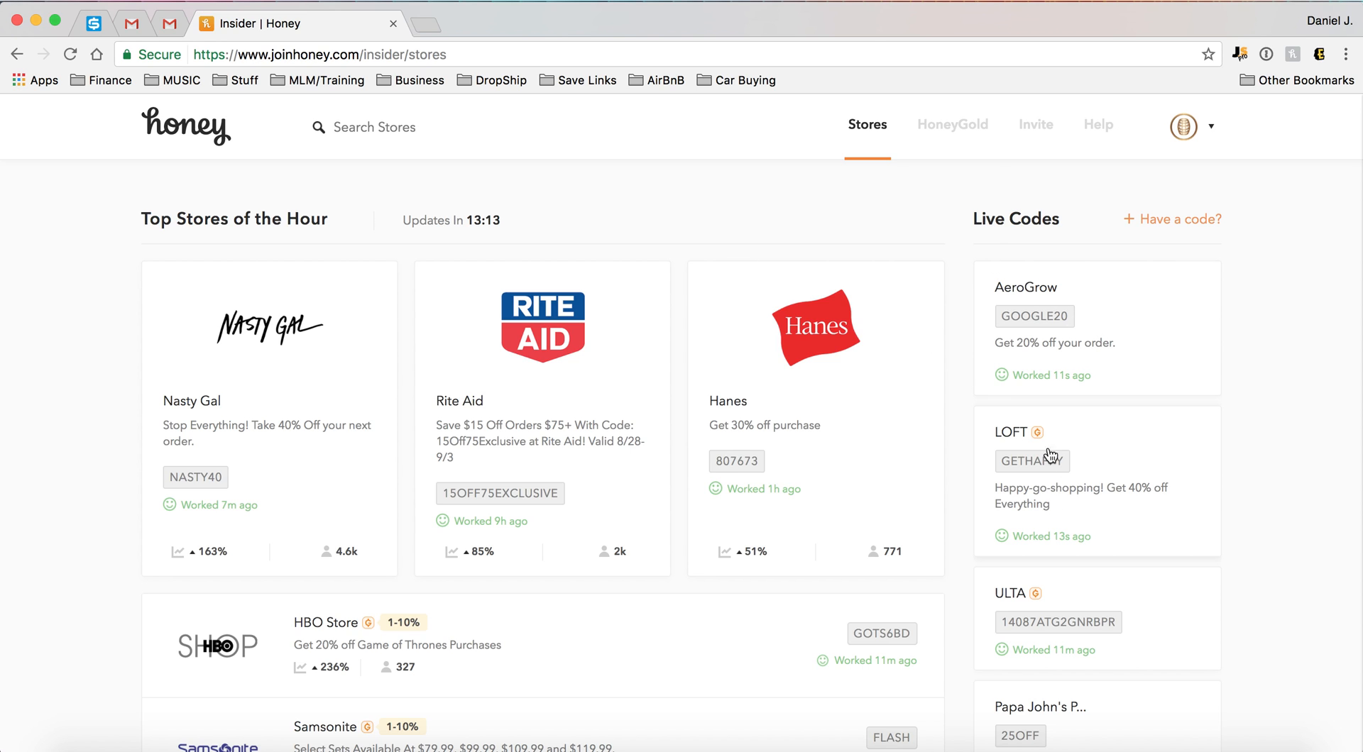
mouse_move(1054, 336)
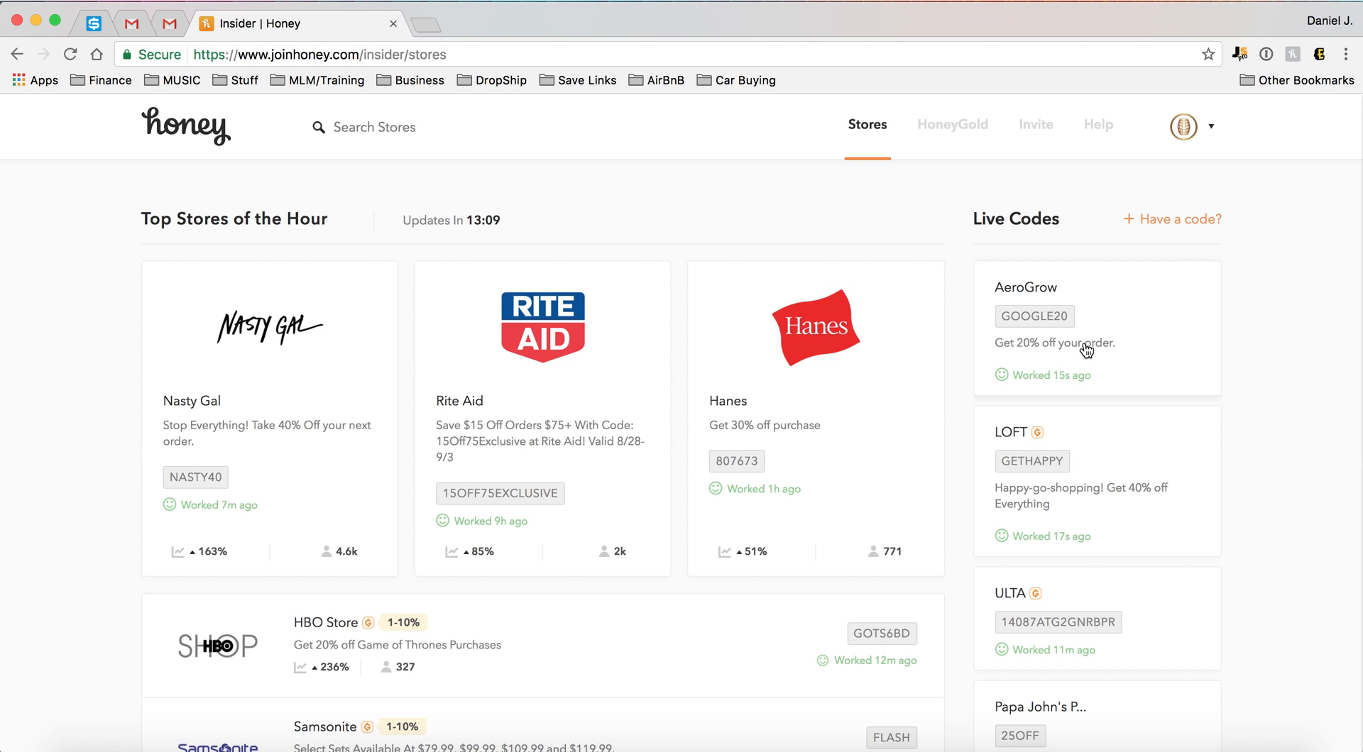
- Scroll Honey's Stores page past Top Stores of the Hour and Live Codes, then type 'gmail.com'
scroll("down", 3)
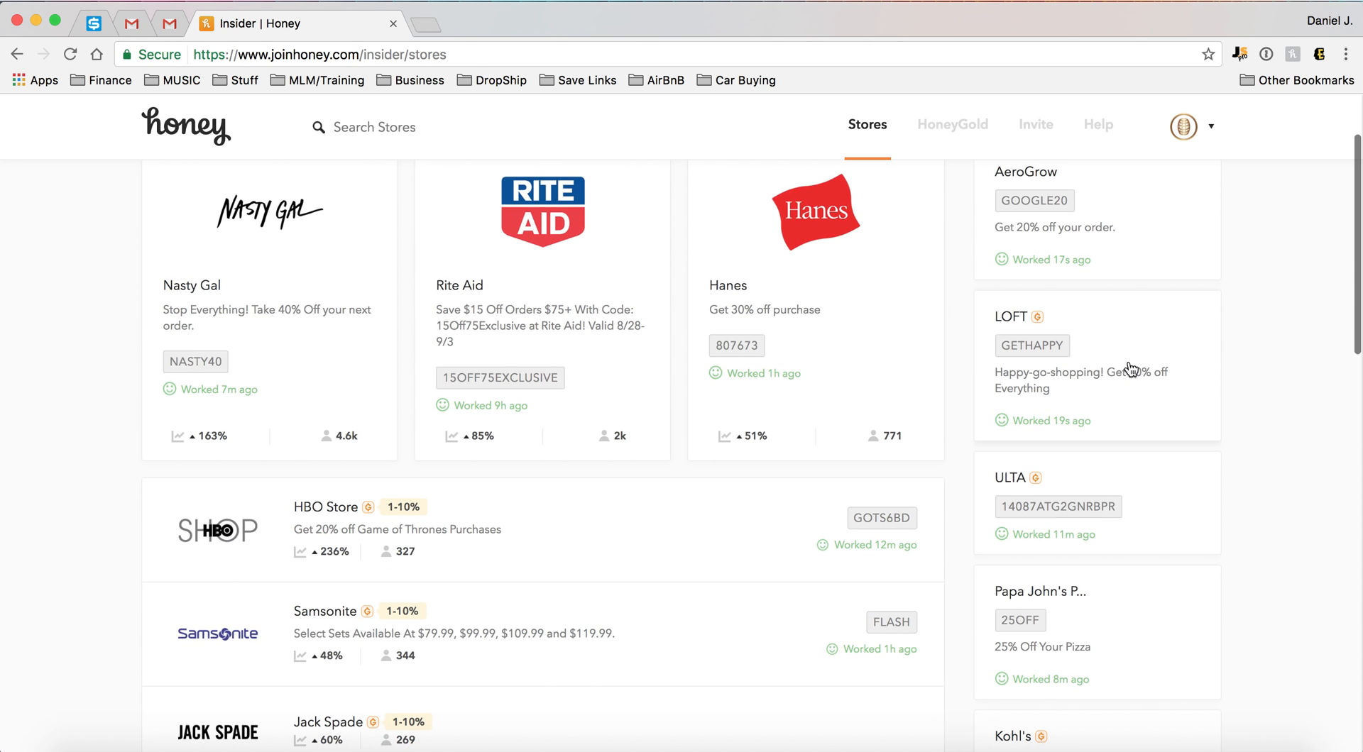
mouse_move(1017, 412)
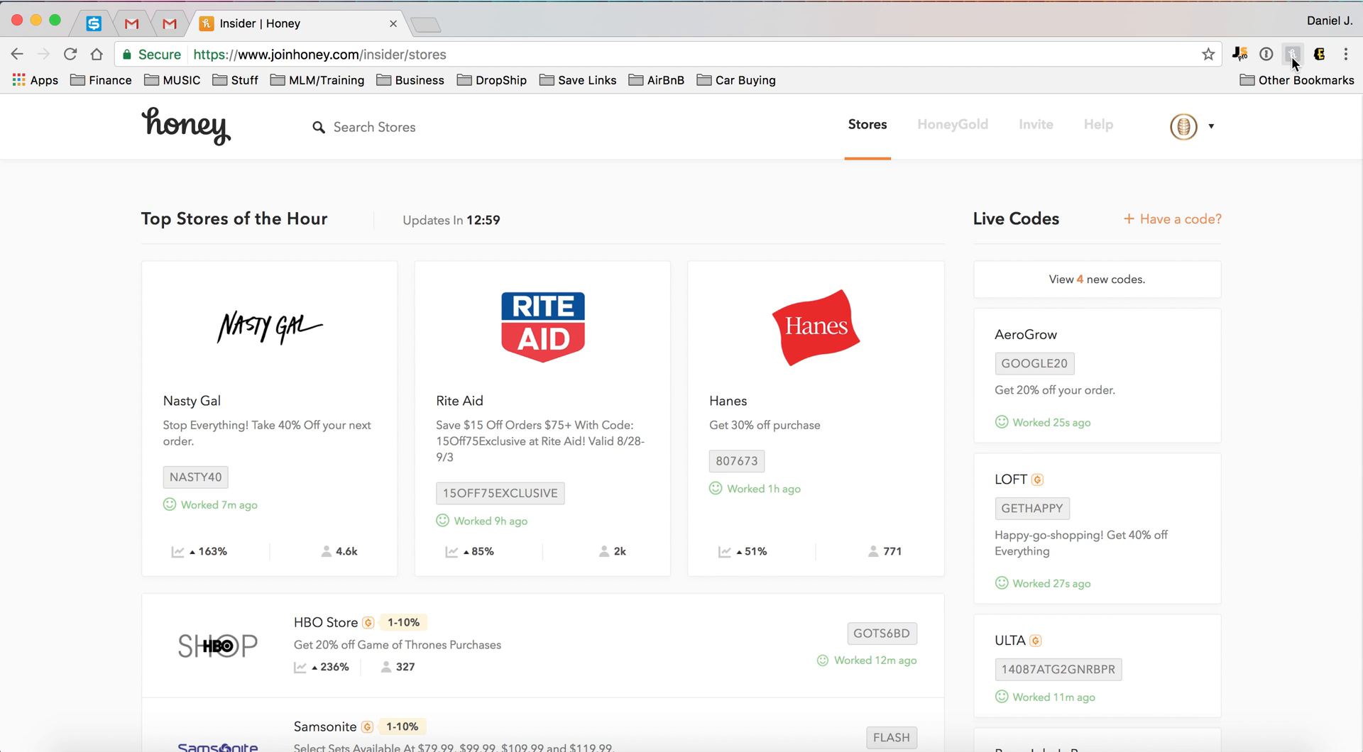
type("gmail.com")
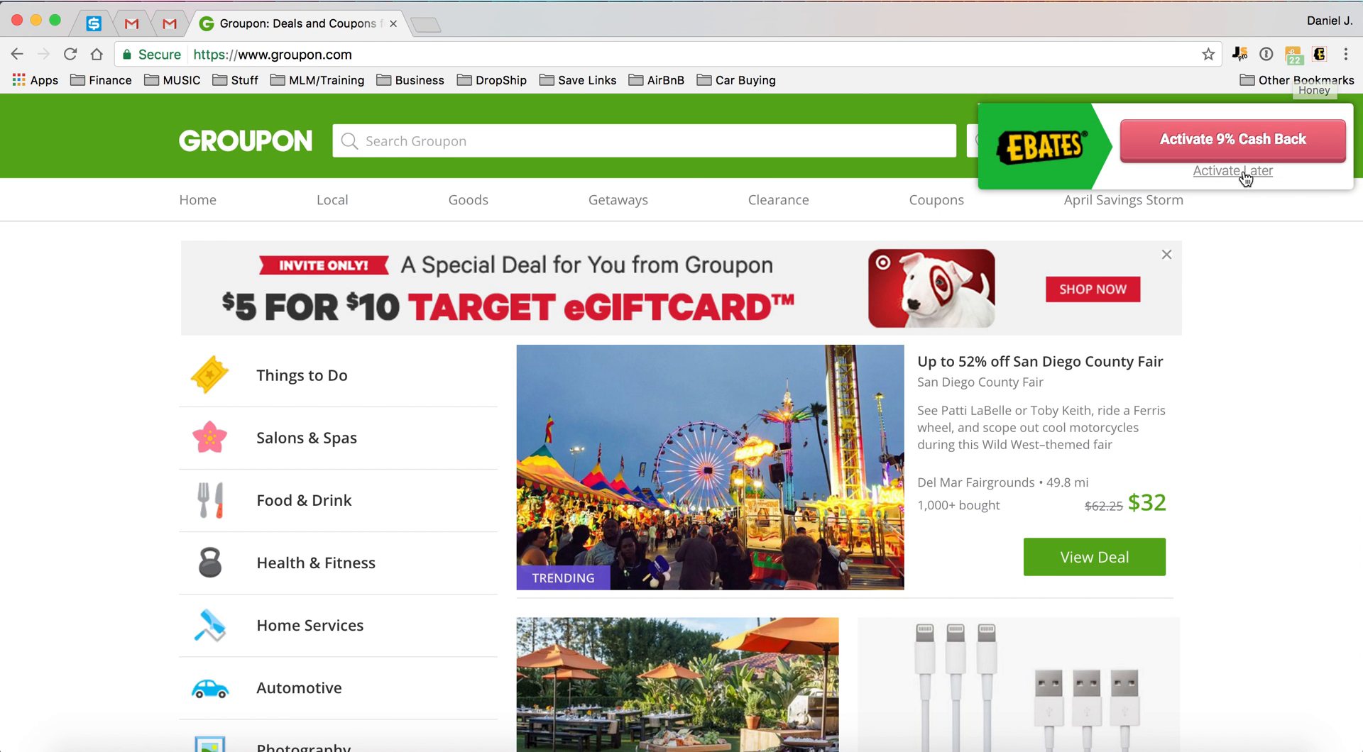
- Dismiss the Ebates cash back popup, view and close its Groupon panel, then open Goods
left_click(1232, 171)
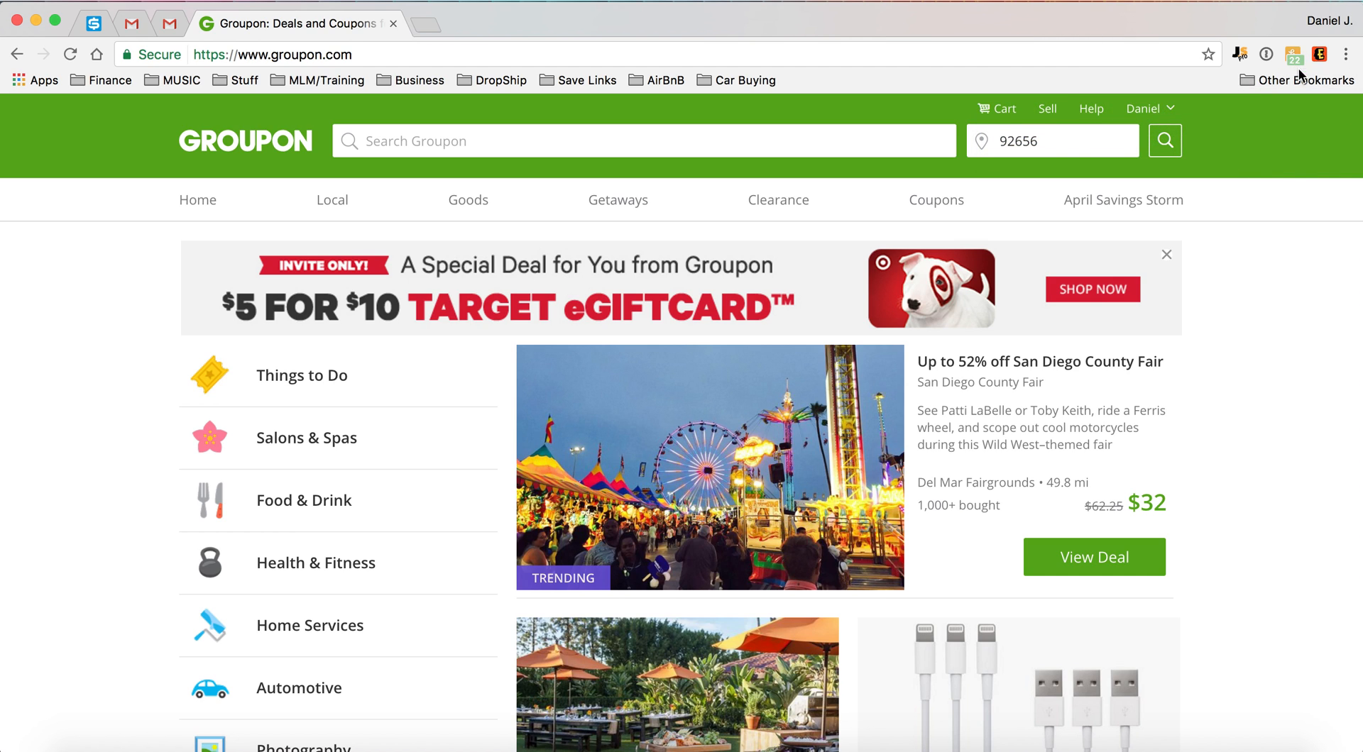
mouse_move(1203, 236)
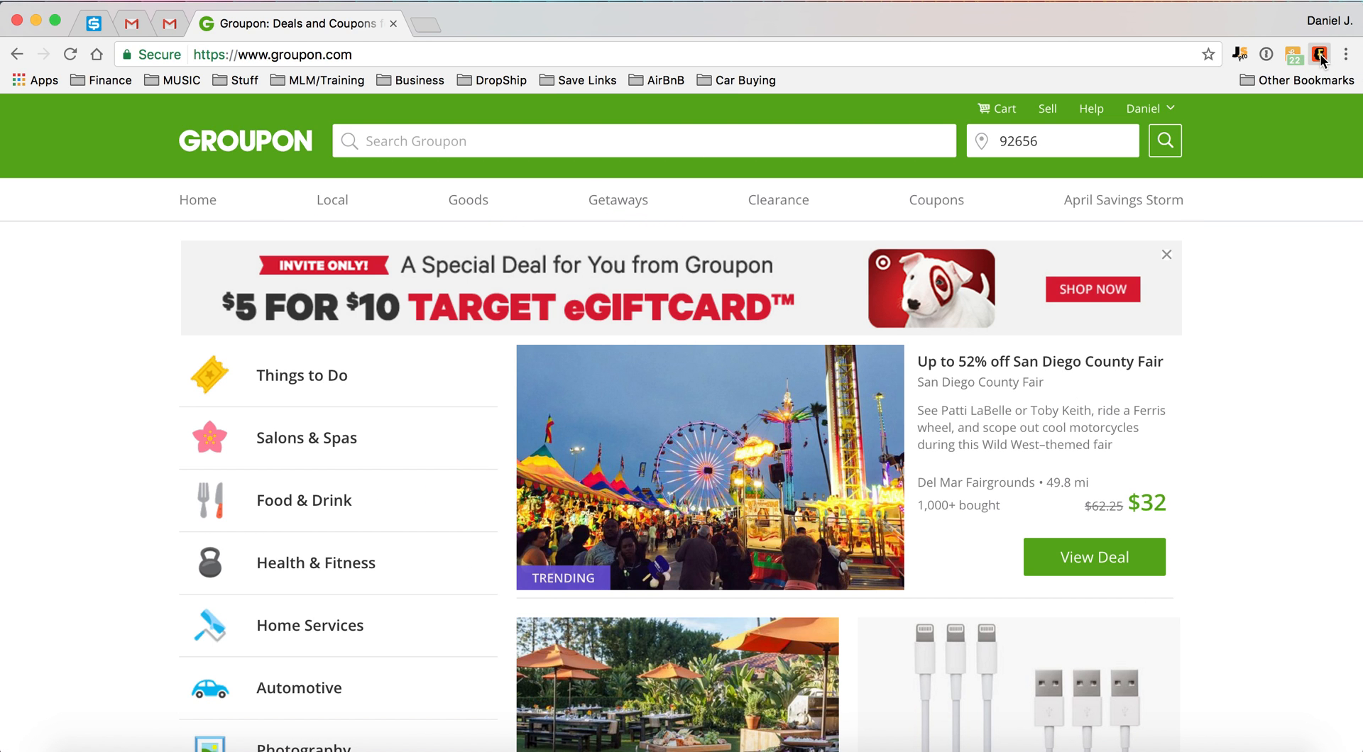
left_click(1319, 54)
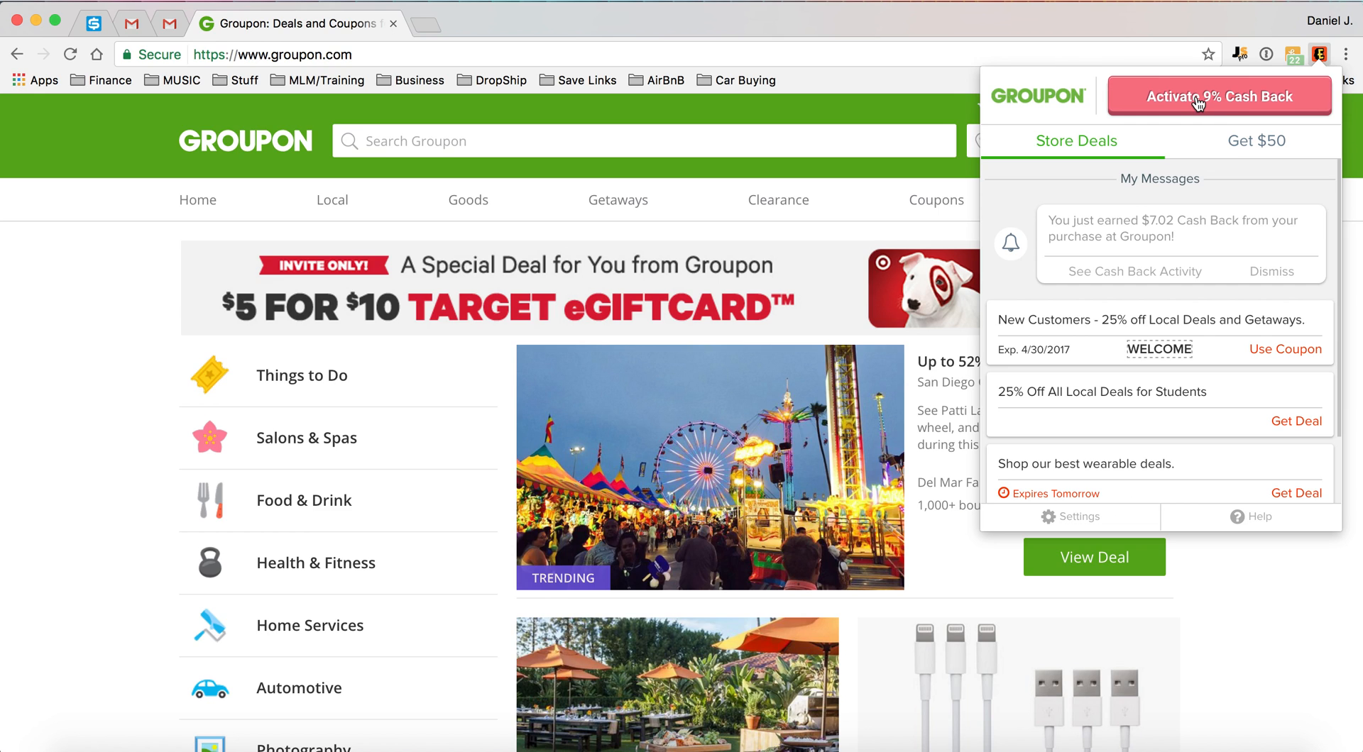
mouse_move(1232, 96)
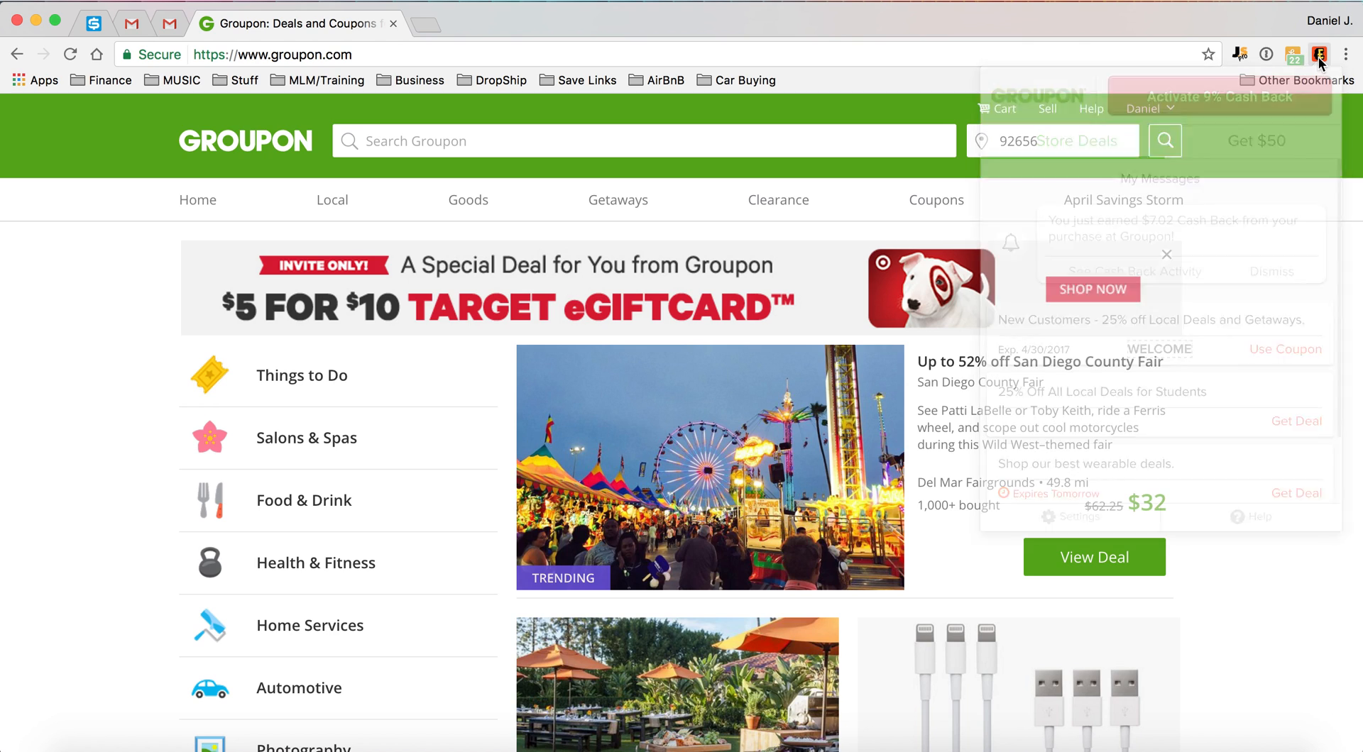
left_click(1320, 54)
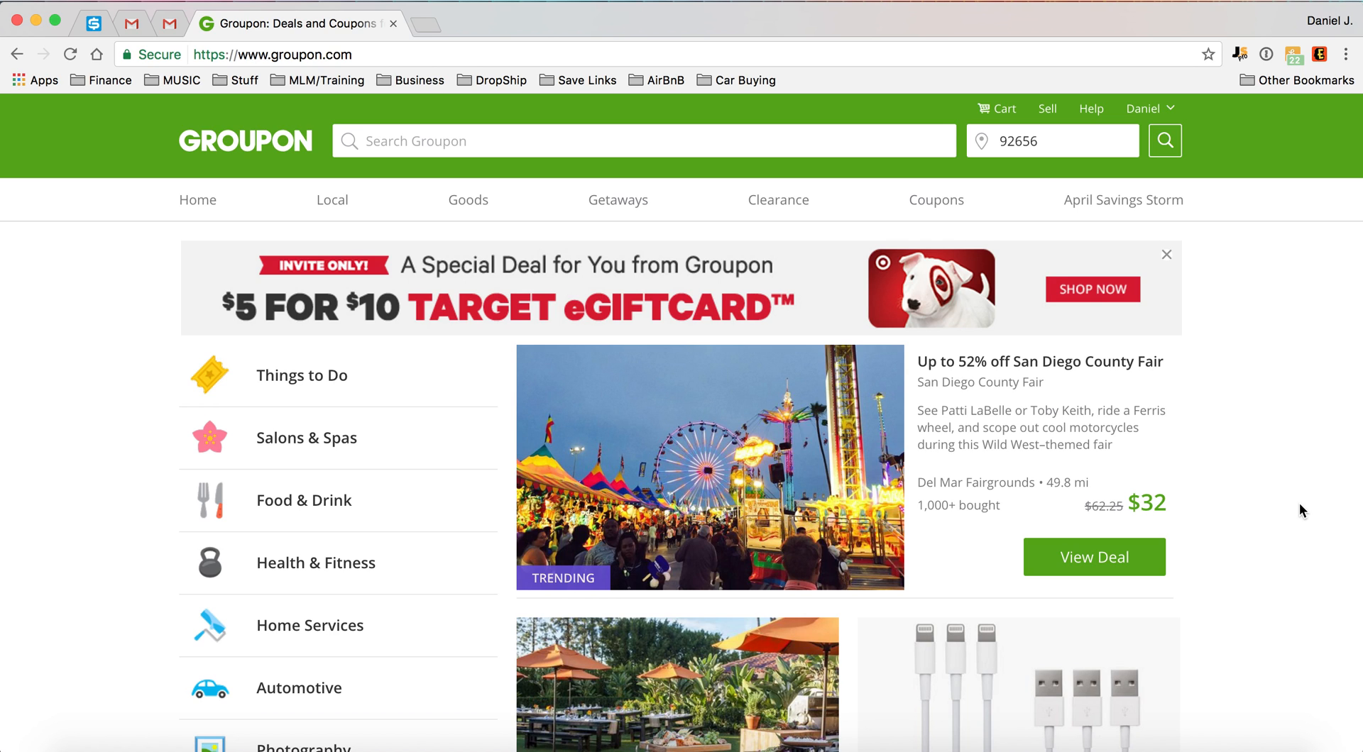
mouse_move(618, 209)
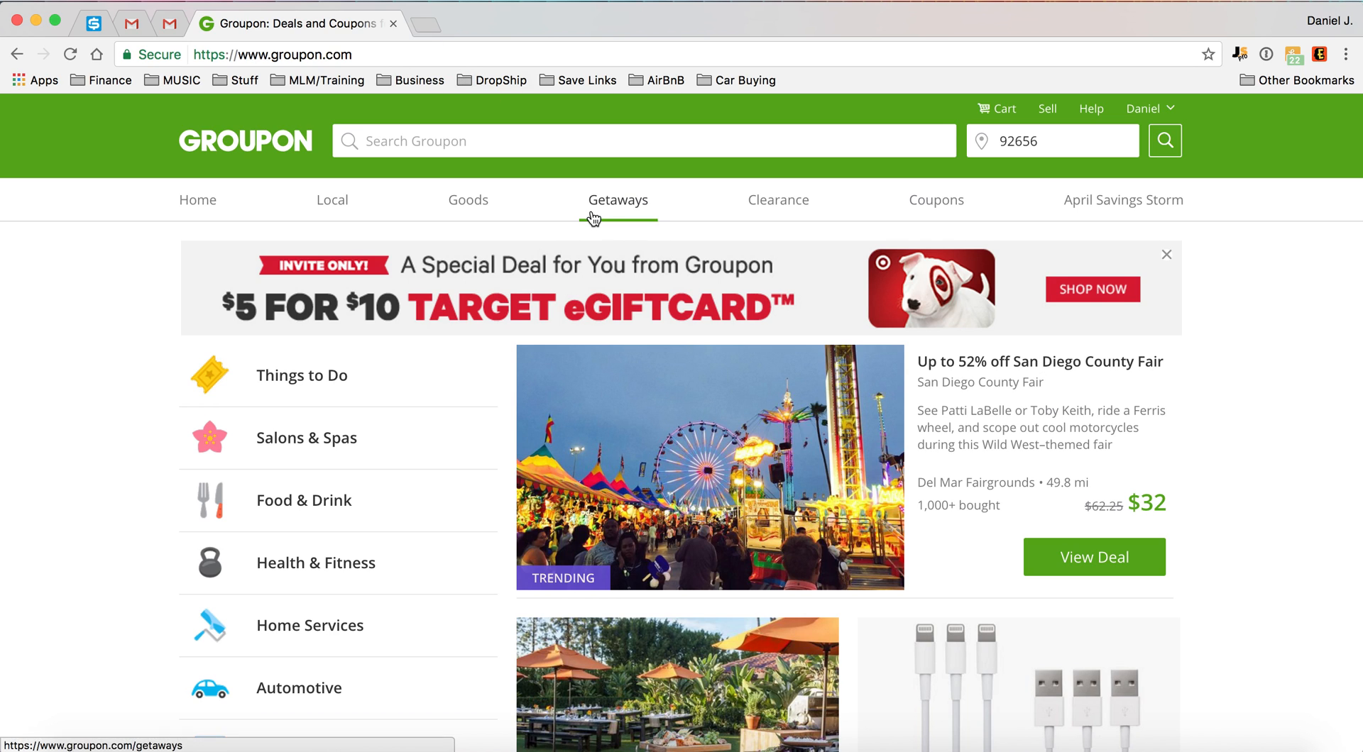
left_click(618, 199)
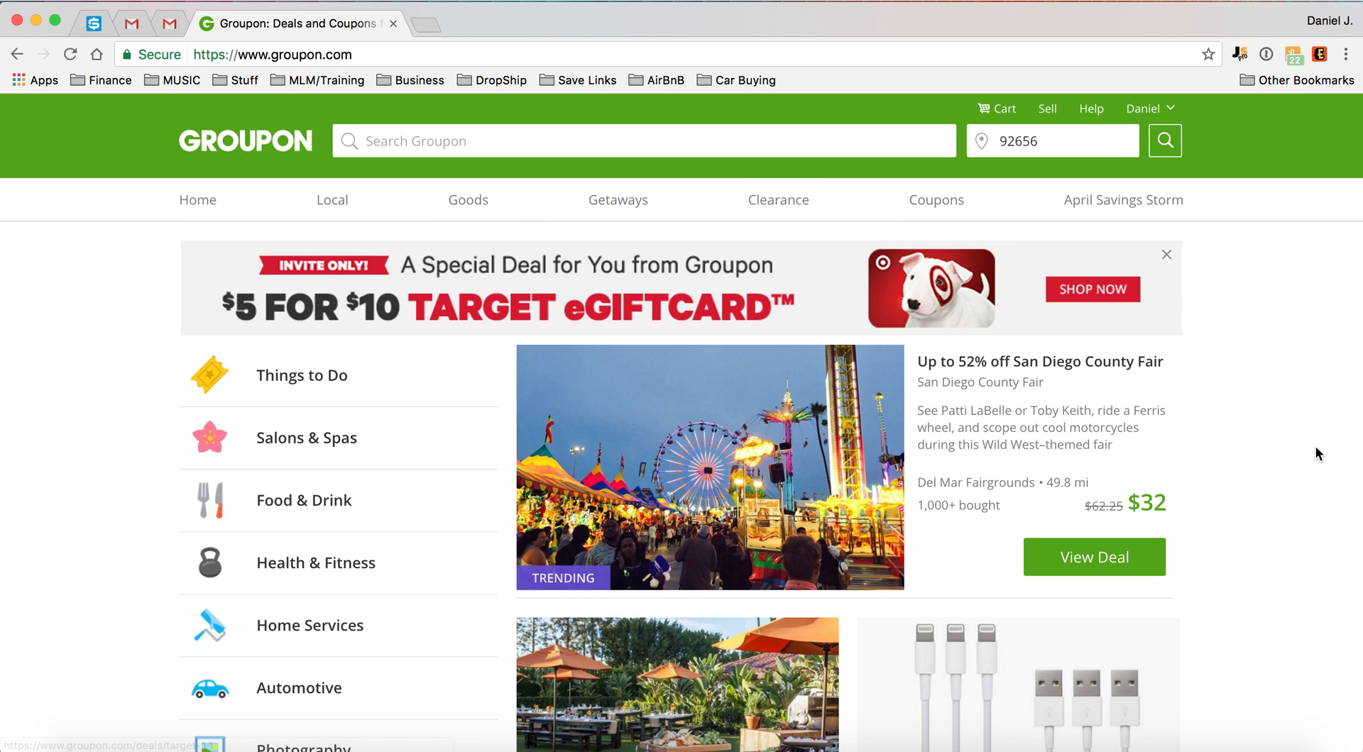
mouse_move(450, 252)
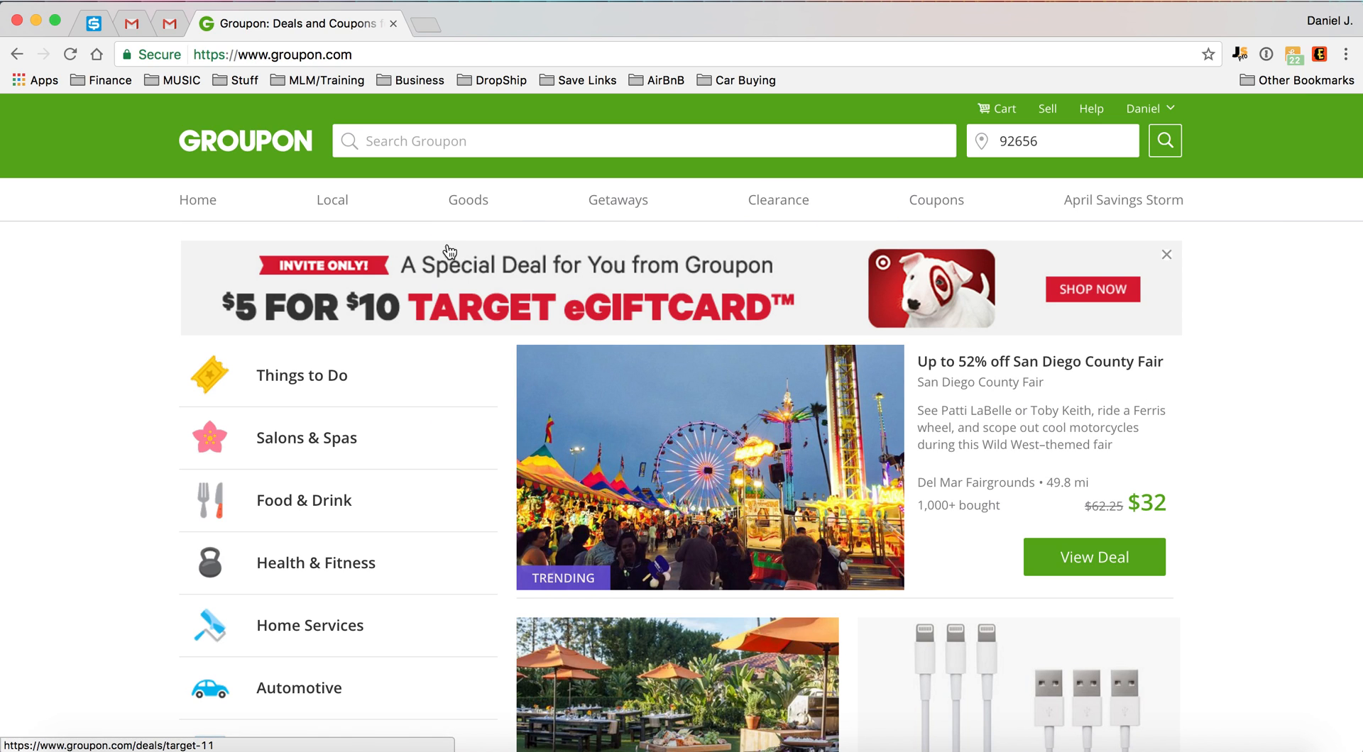
left_click(468, 199)
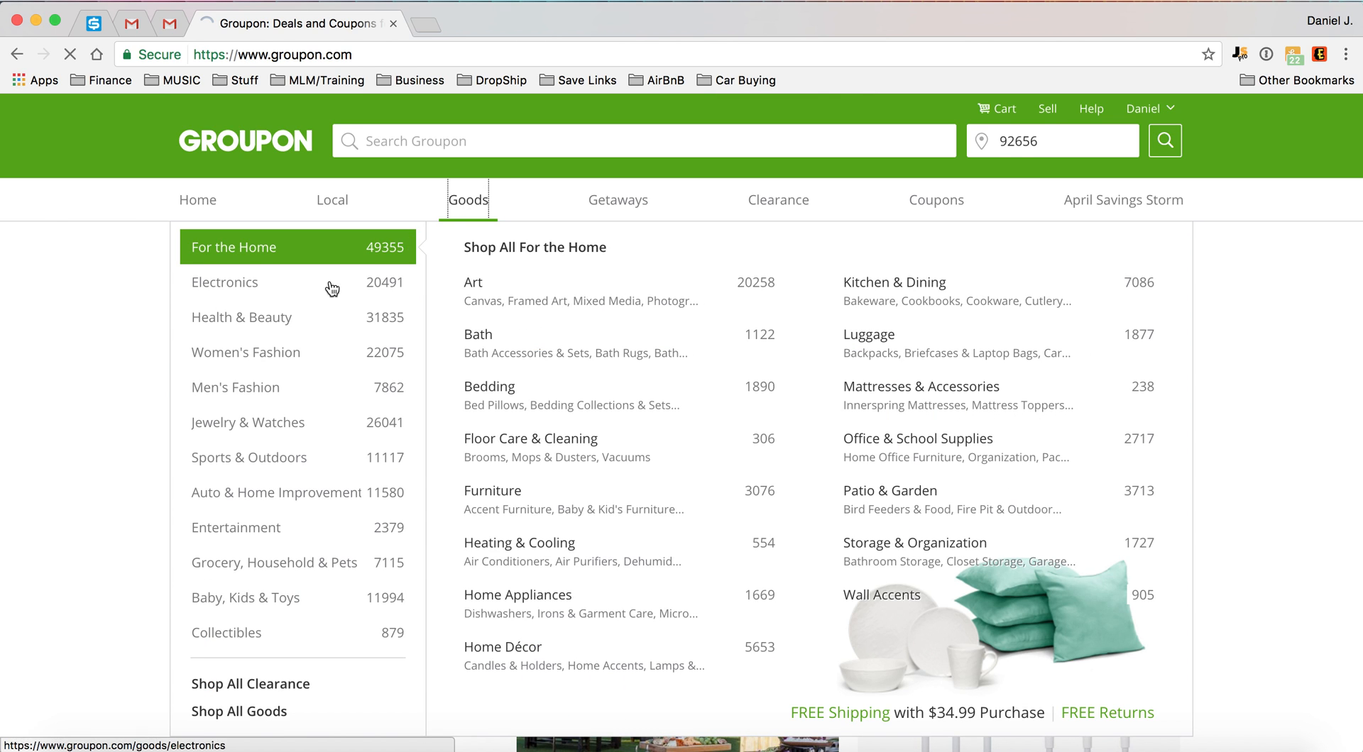
- Buy the HD Rearview Mirror Monitor deal from Electronics > Camera, Video & Surveillance
left_click(468, 201)
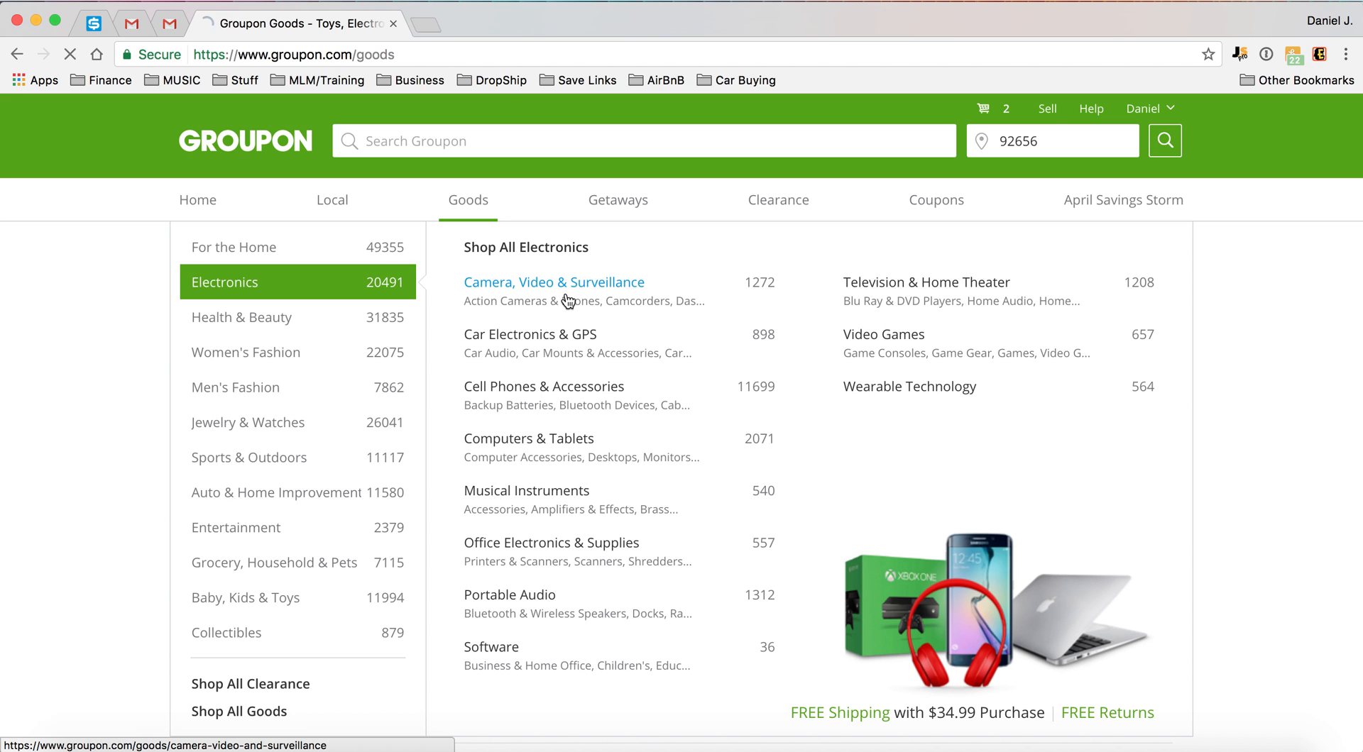
left_click(553, 282)
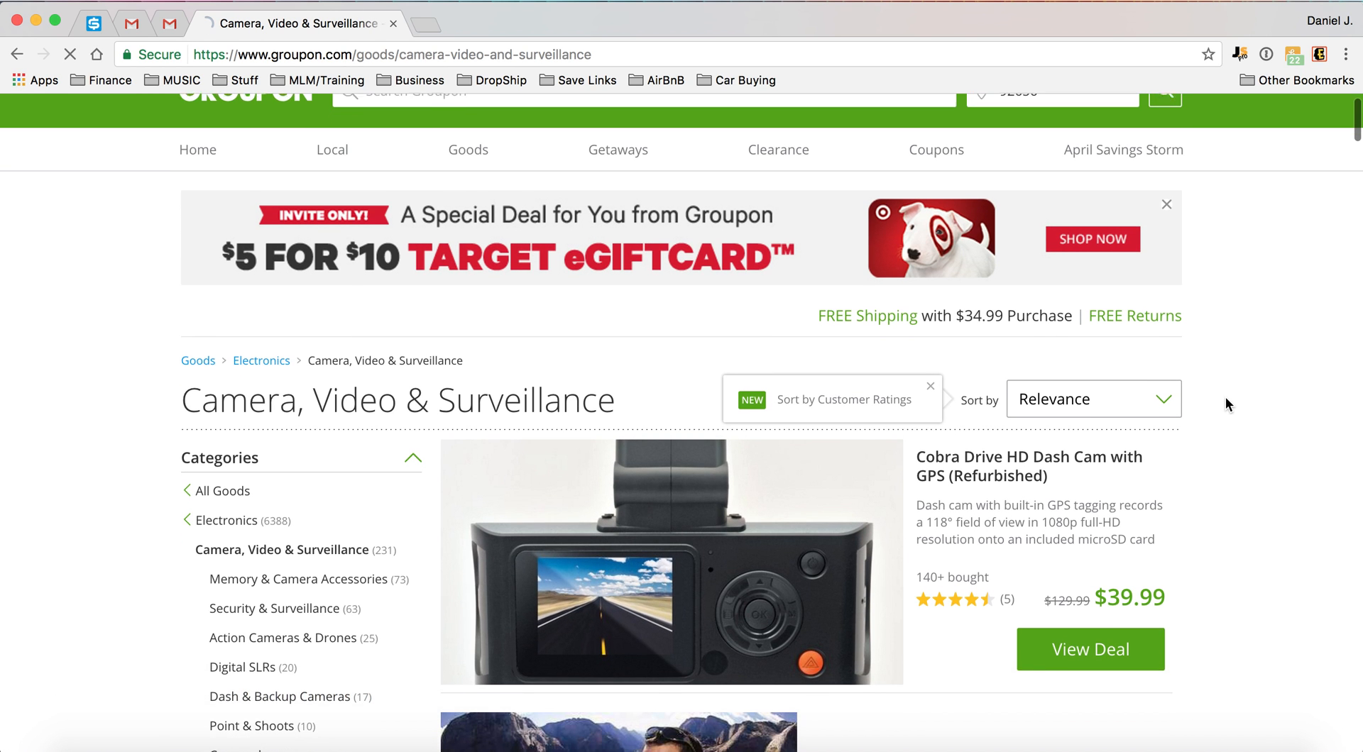
scroll("down", 3)
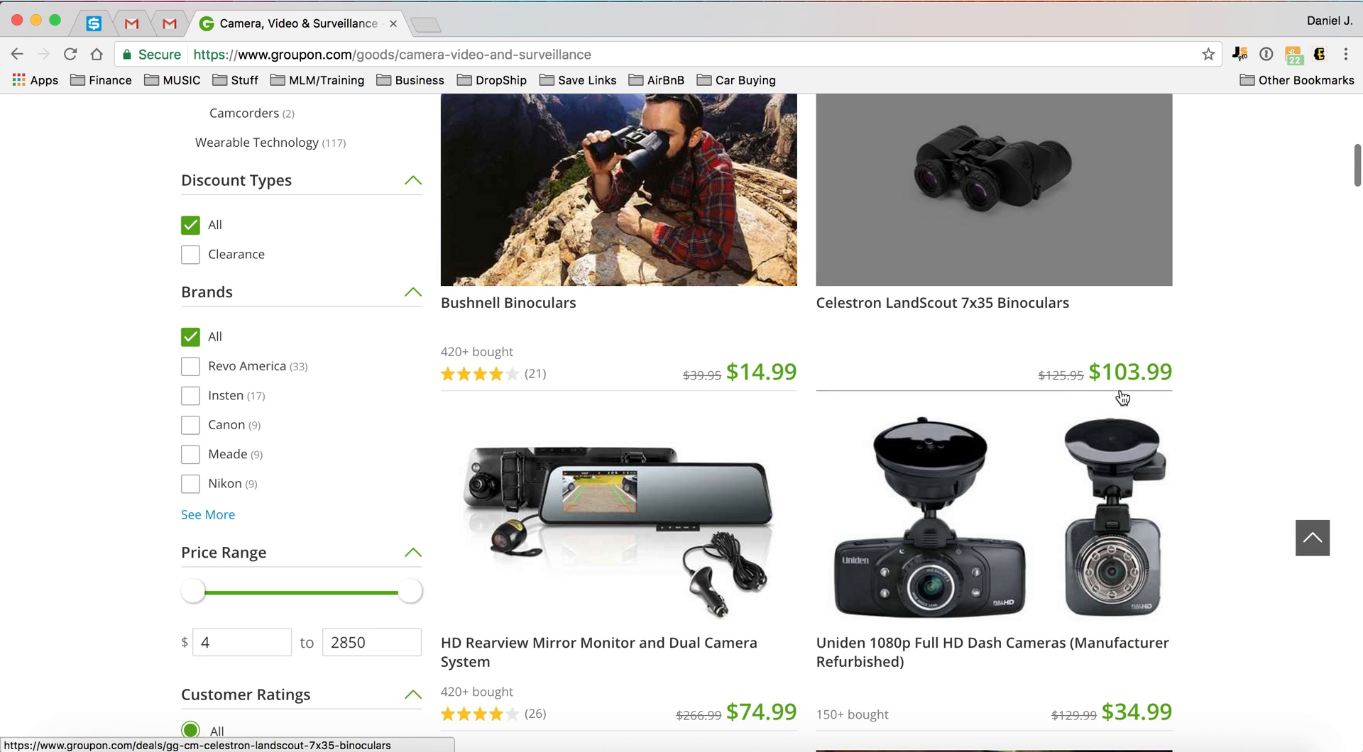
scroll("down", 3)
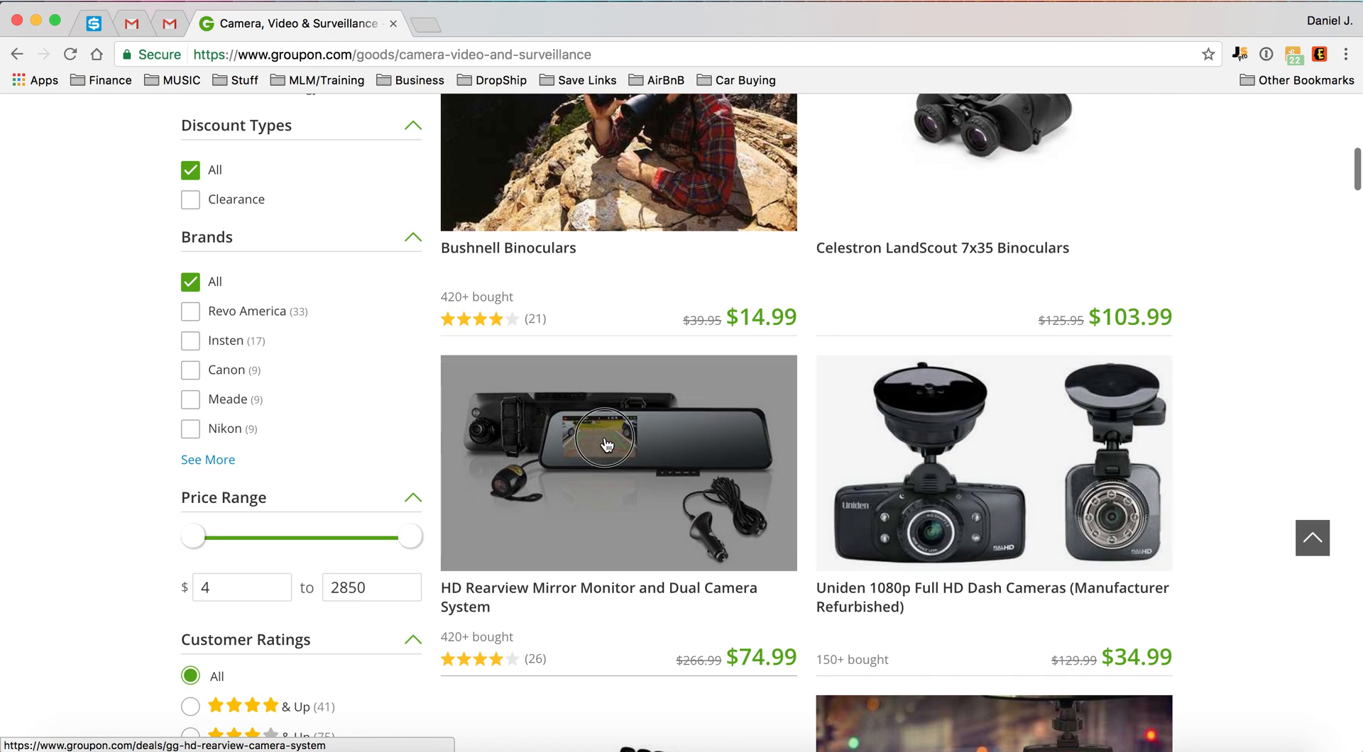
left_click(617, 462)
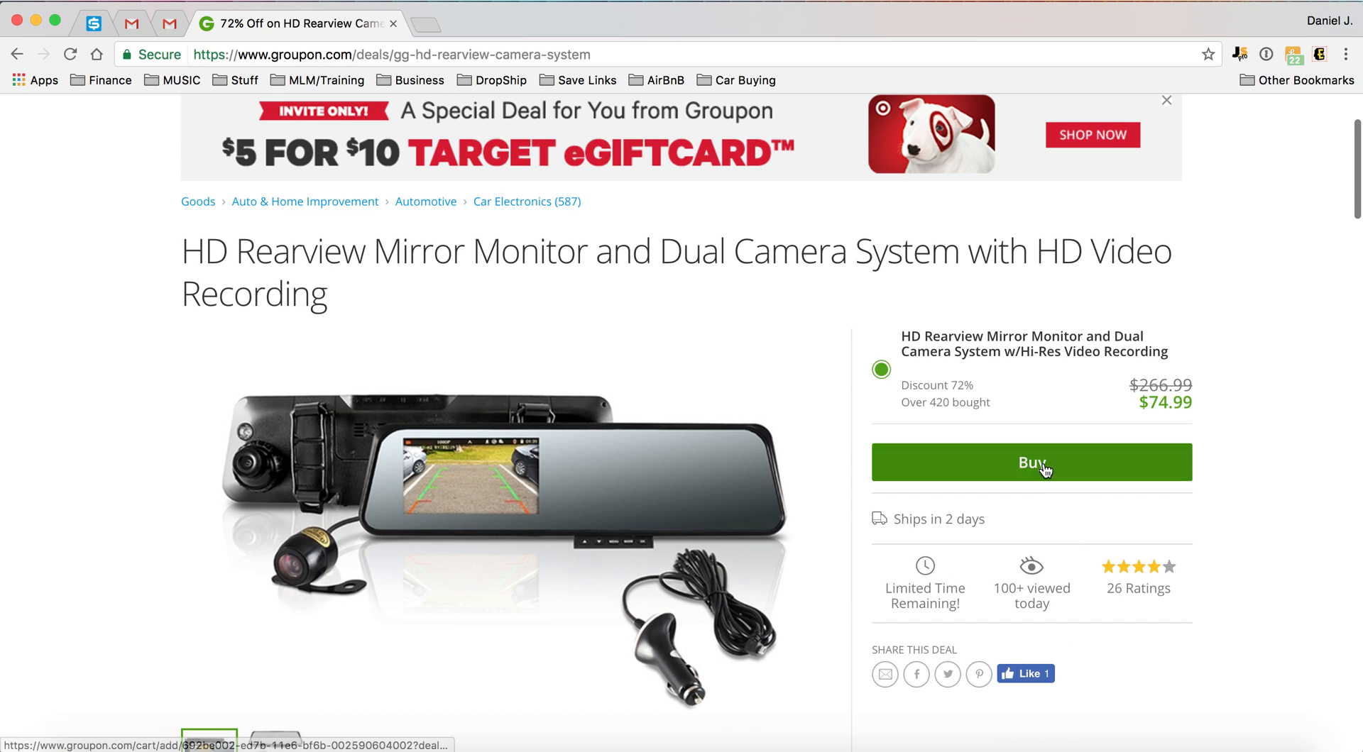
left_click(1031, 461)
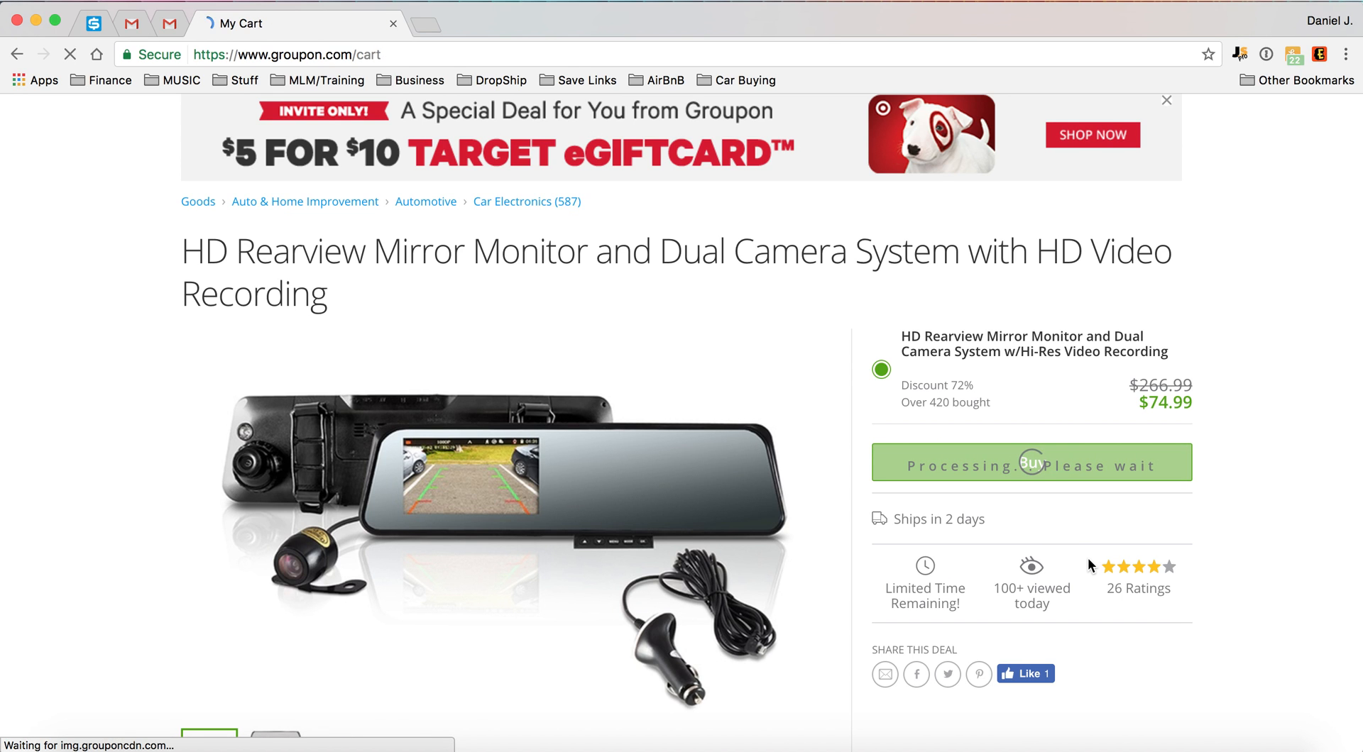
left_click(1030, 461)
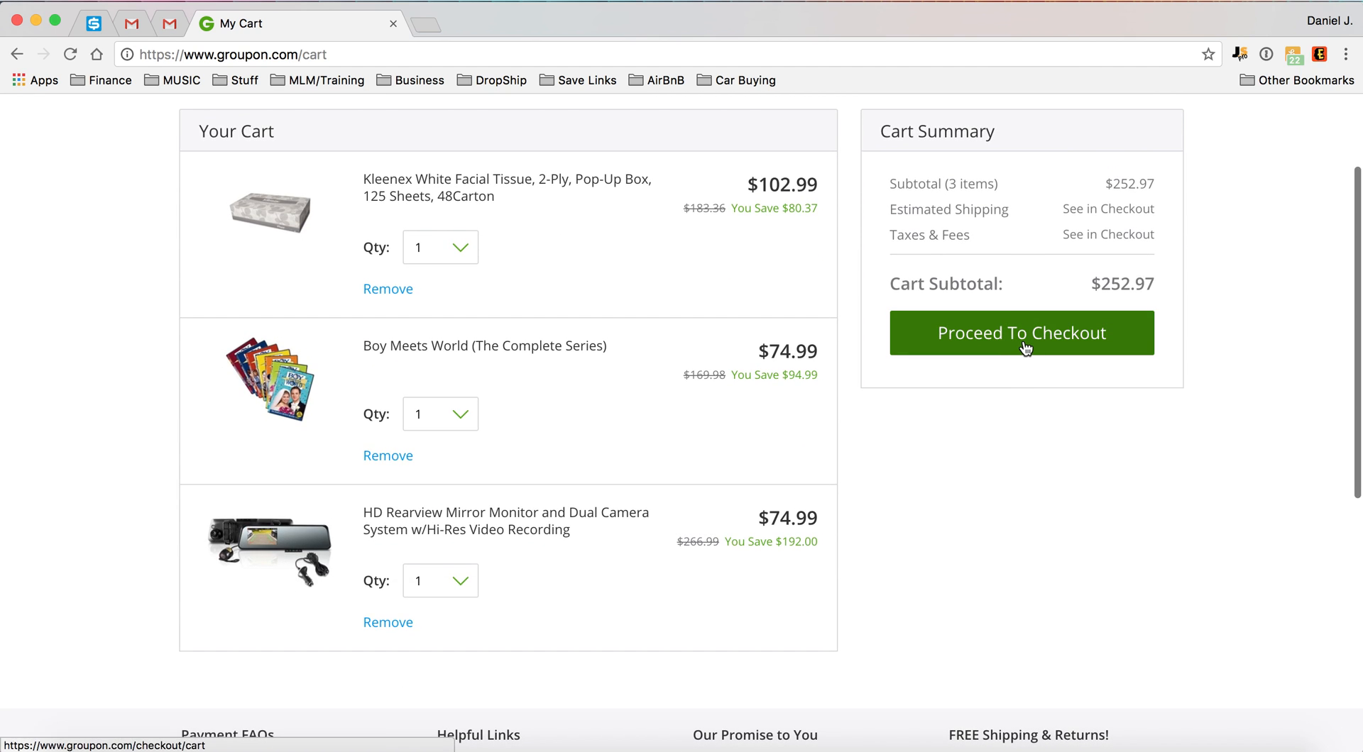
- Proceed to checkout, let Honey try its coupon codes, and dismiss the cash bonus message
left_click(1021, 333)
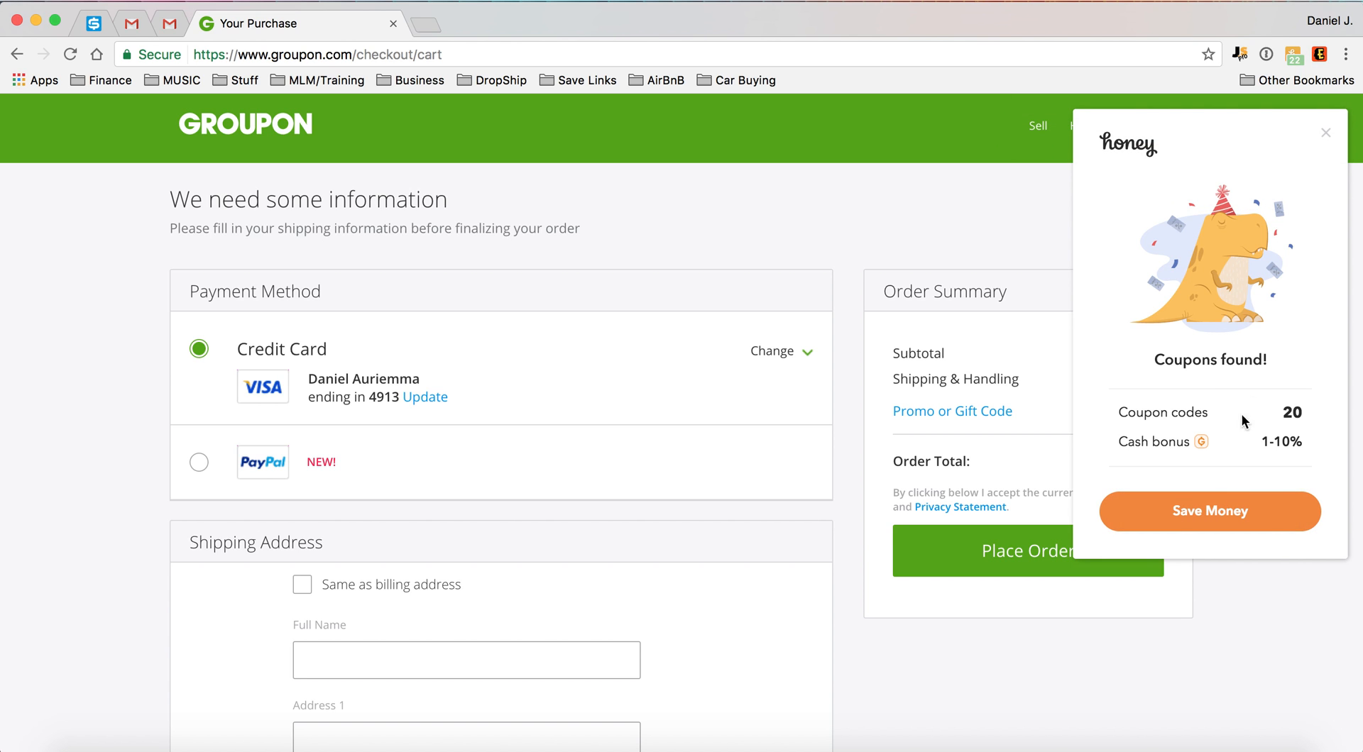
left_click(1208, 511)
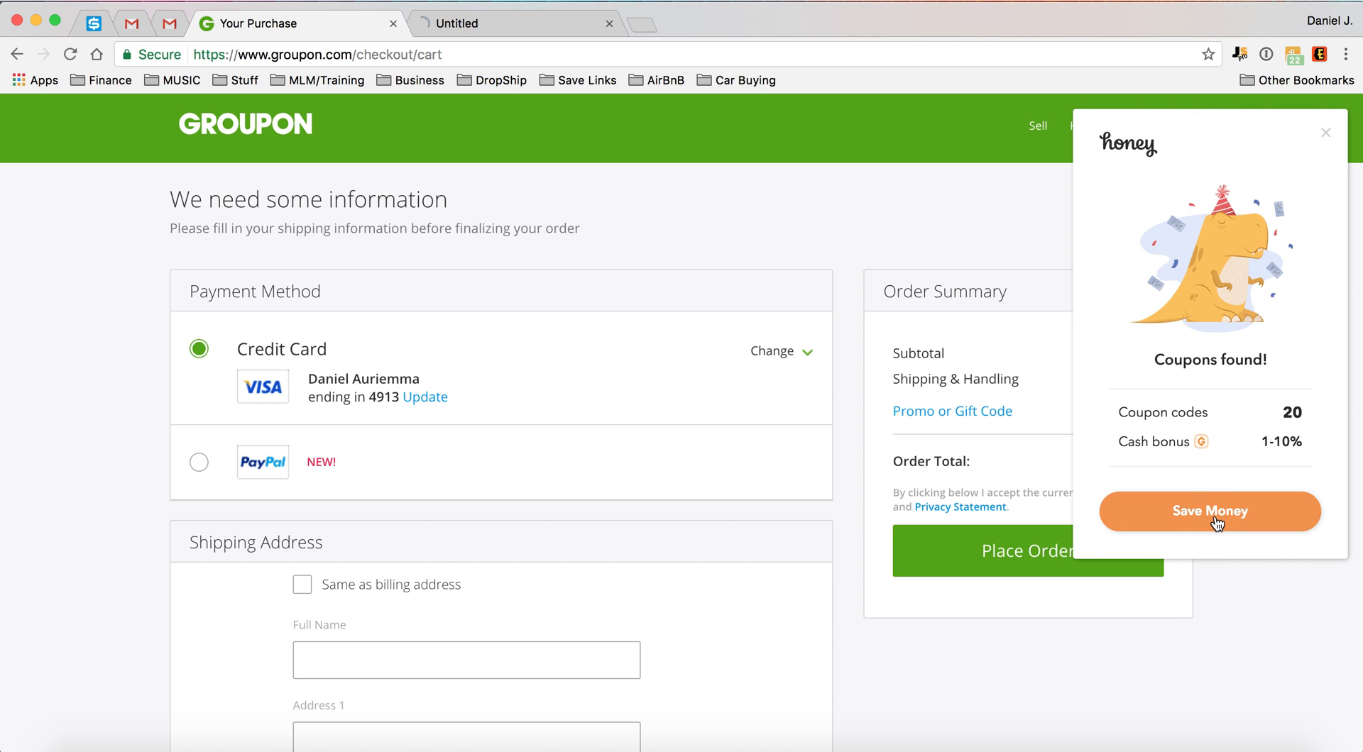
left_click(1208, 511)
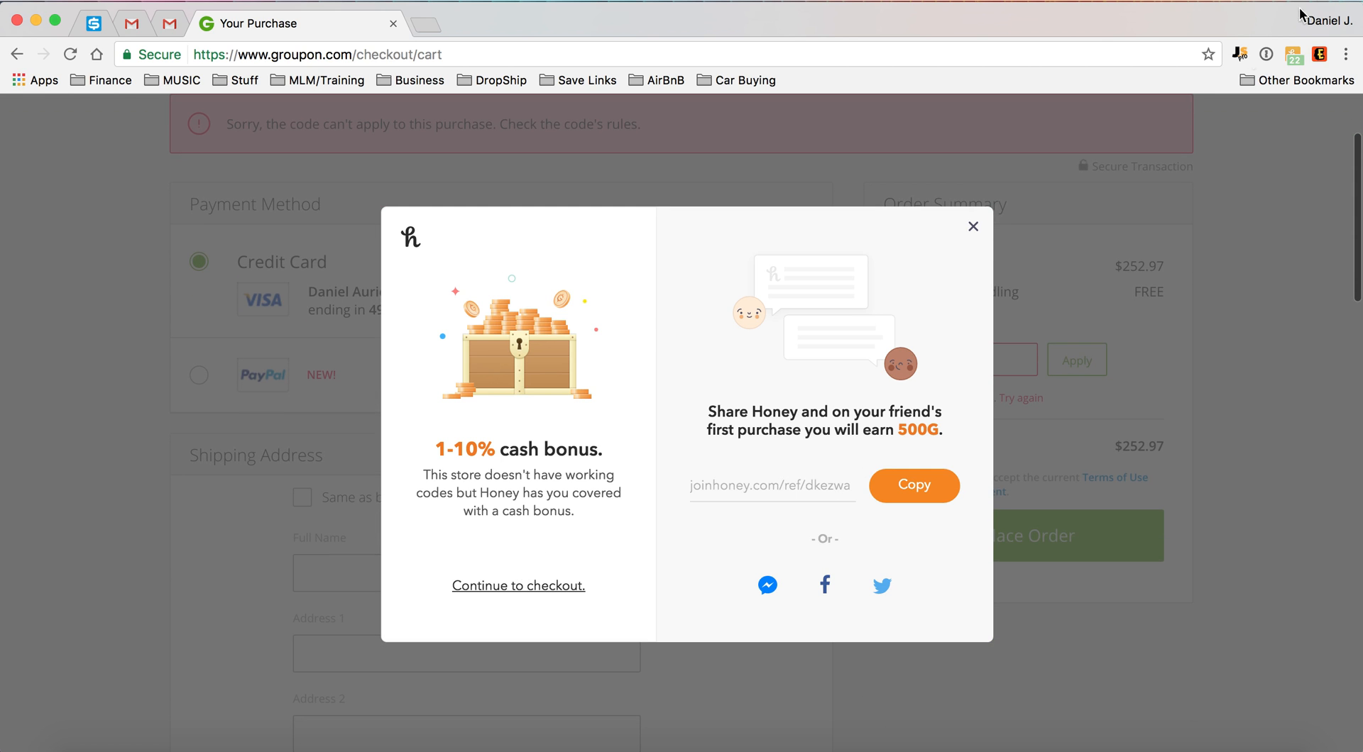
left_click(973, 226)
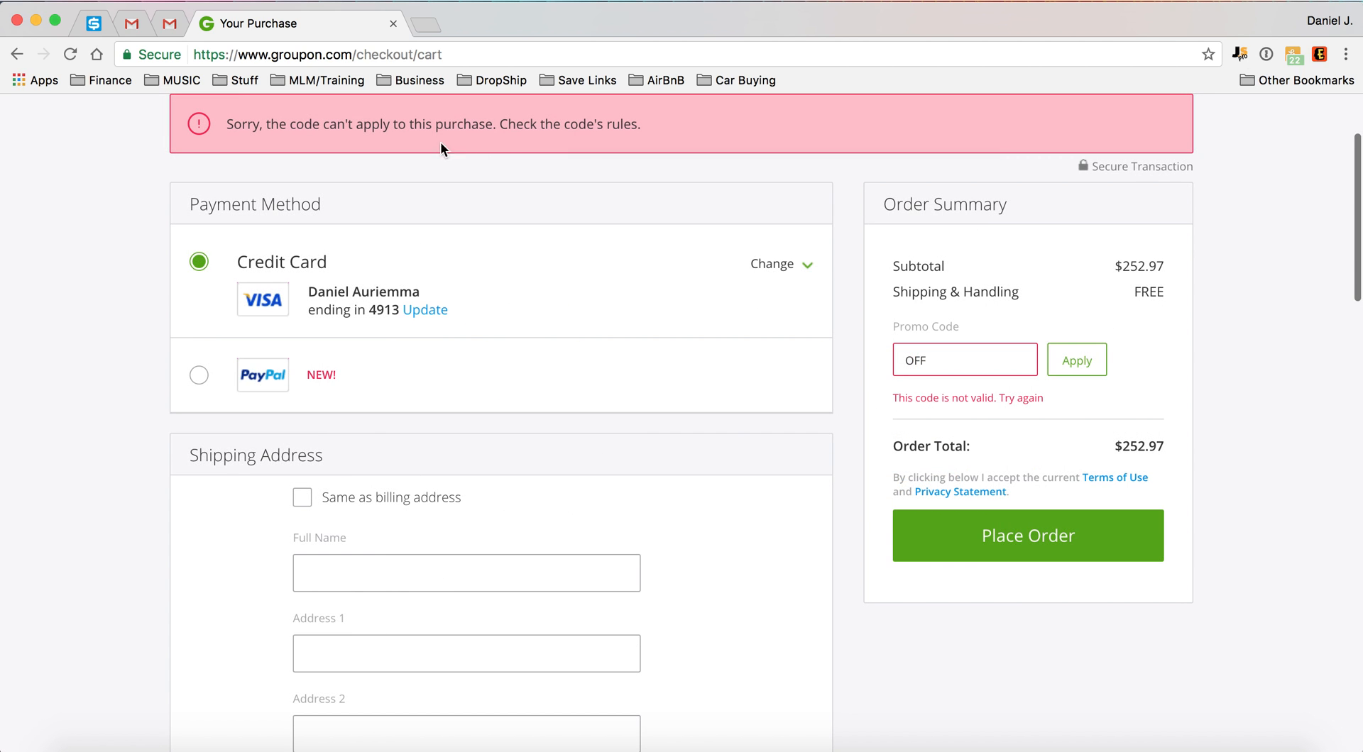
mouse_move(1259, 469)
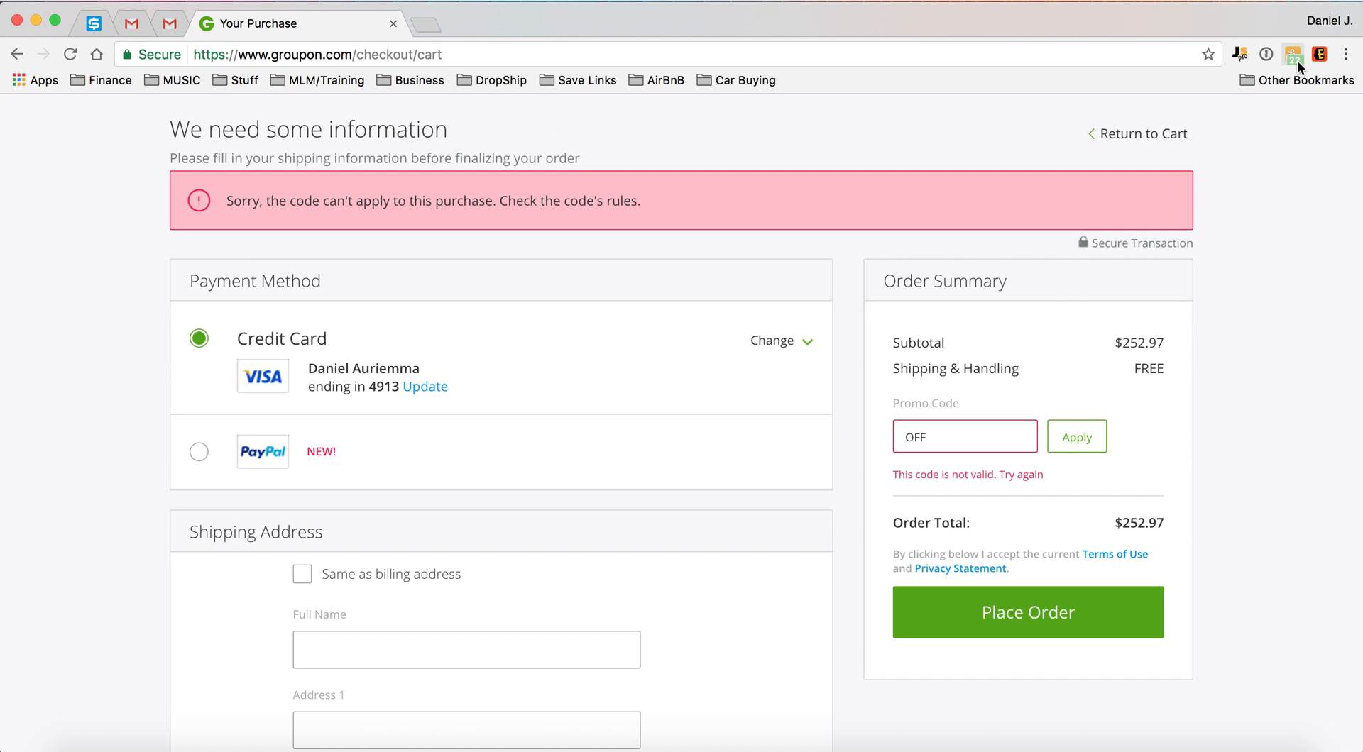
left_click(1293, 54)
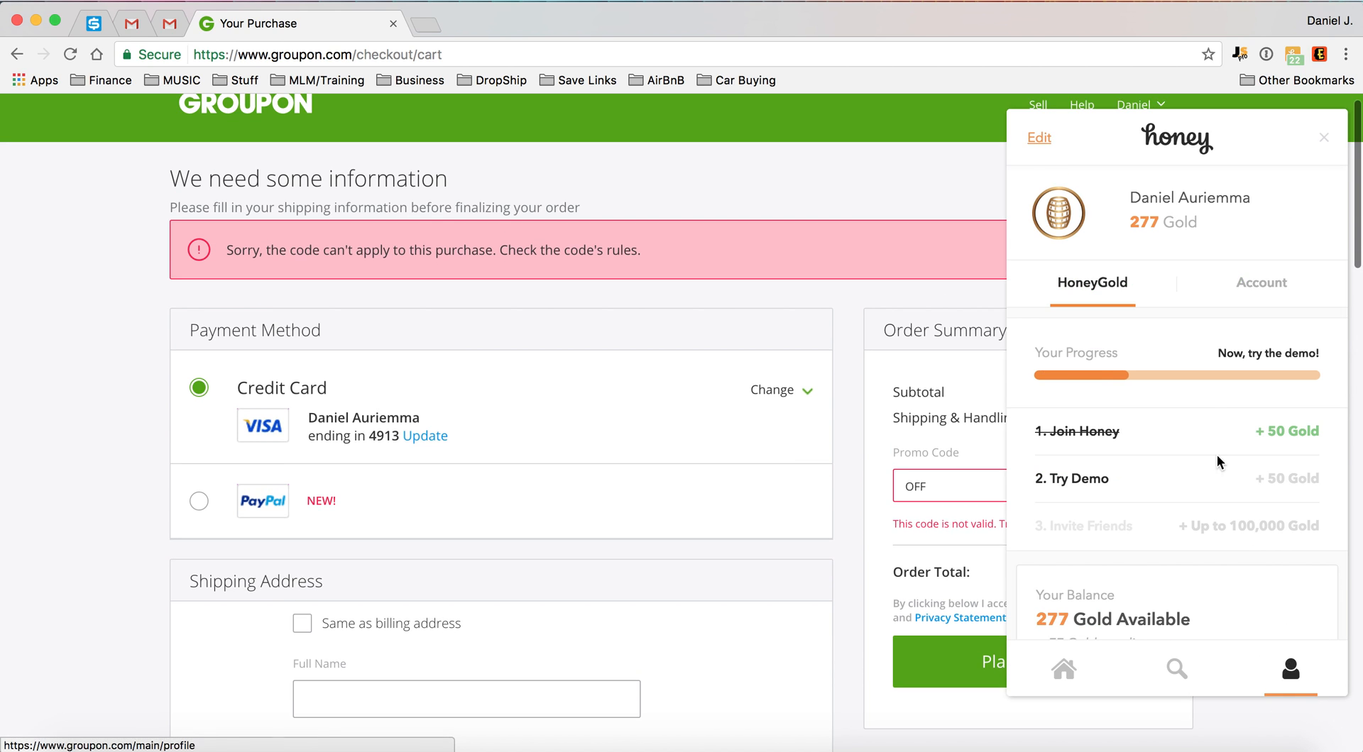
- Scroll Honey's panel showing 277 Gold, then open Ebates' Groupon cash back panel
scroll("down", 3)
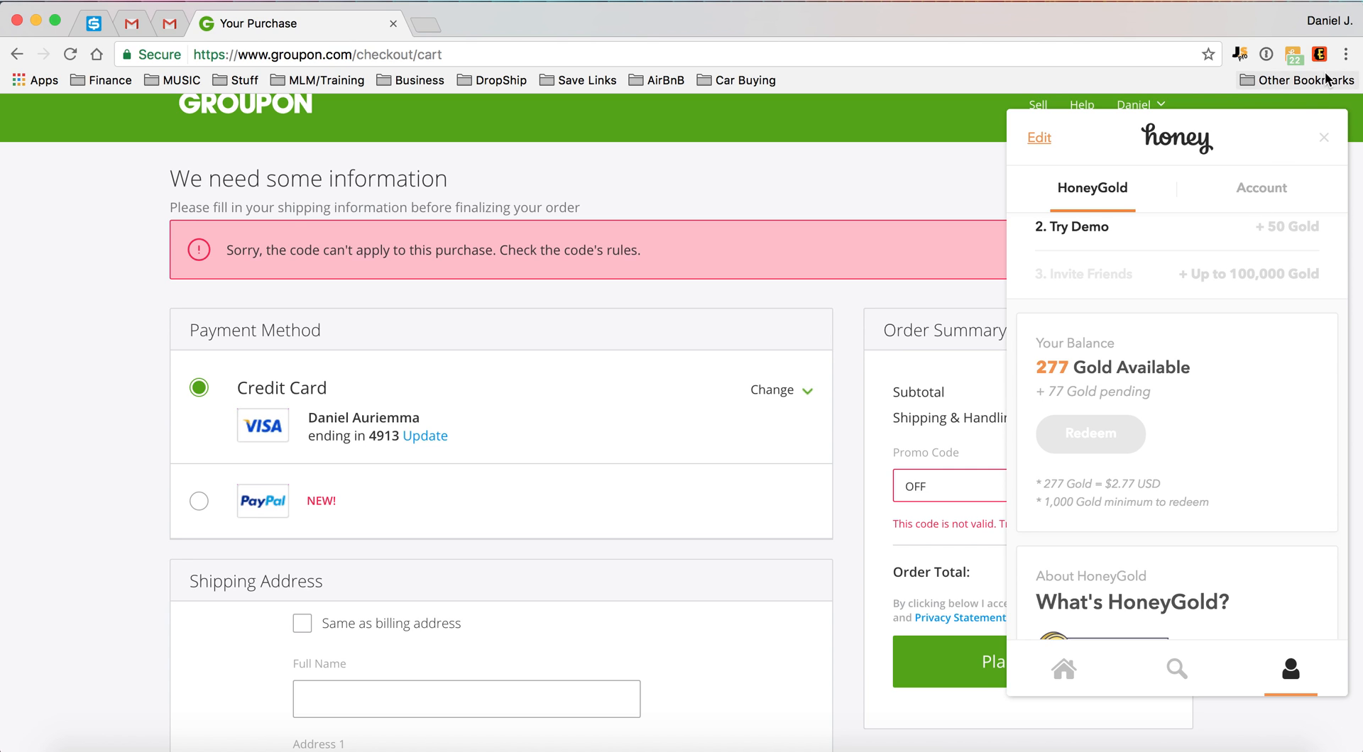
left_click(1320, 54)
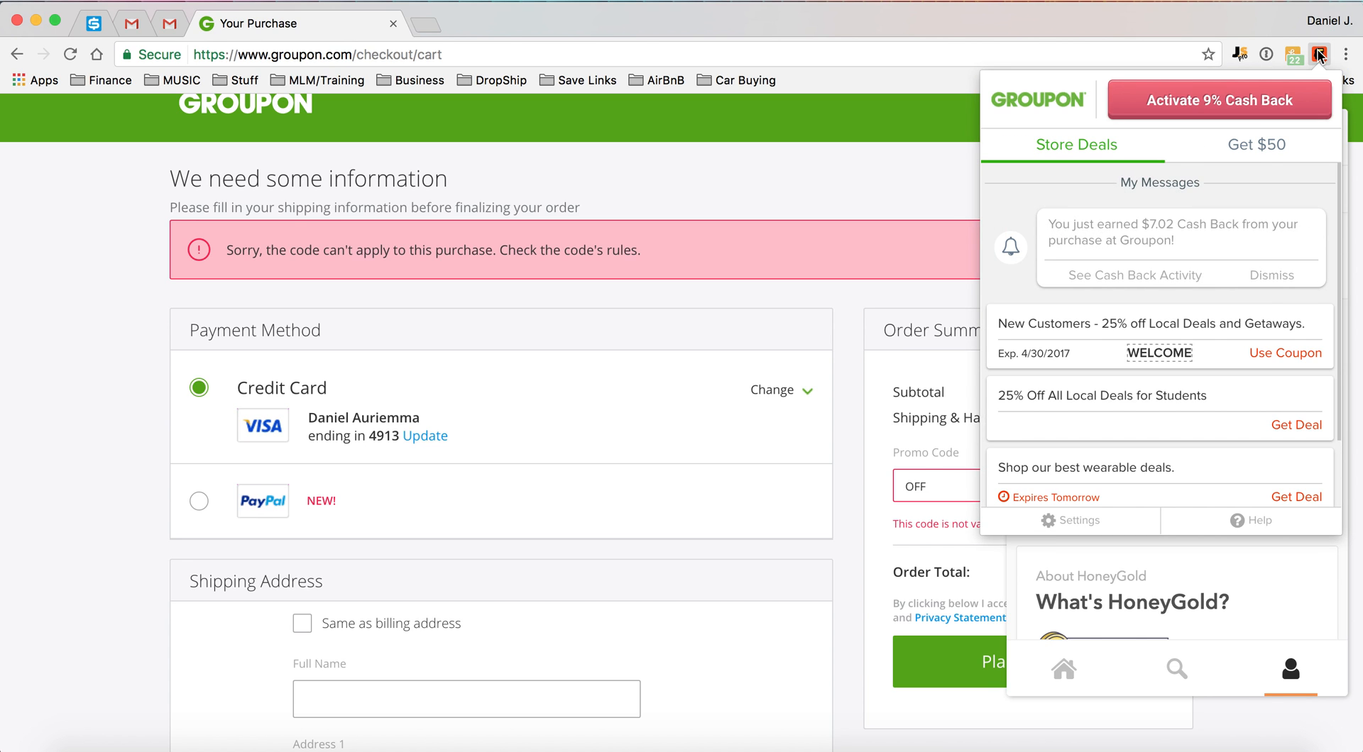
mouse_move(1139, 237)
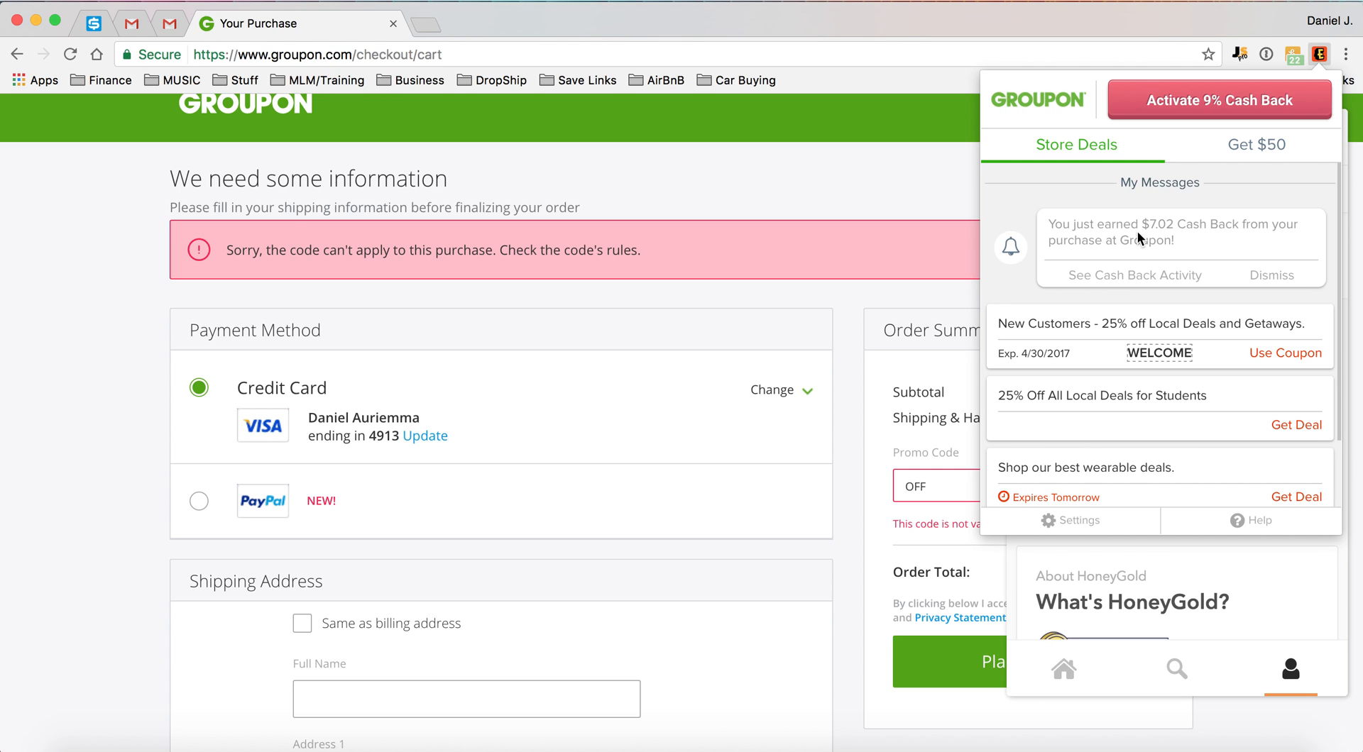
mouse_move(937, 230)
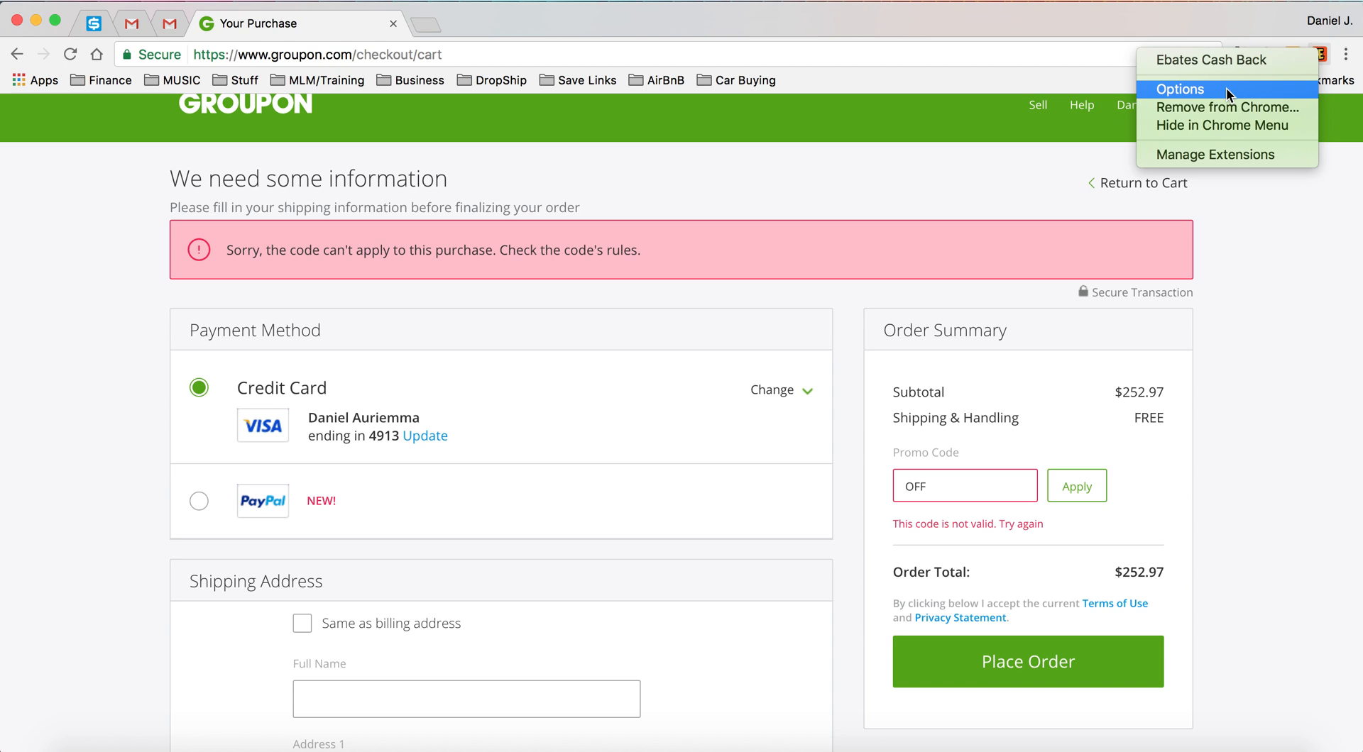
- Open Ebates Options, view the Activation Hover exclusion list (ebay, etsy, homedepot, amazon), and cancel
left_click(1180, 89)
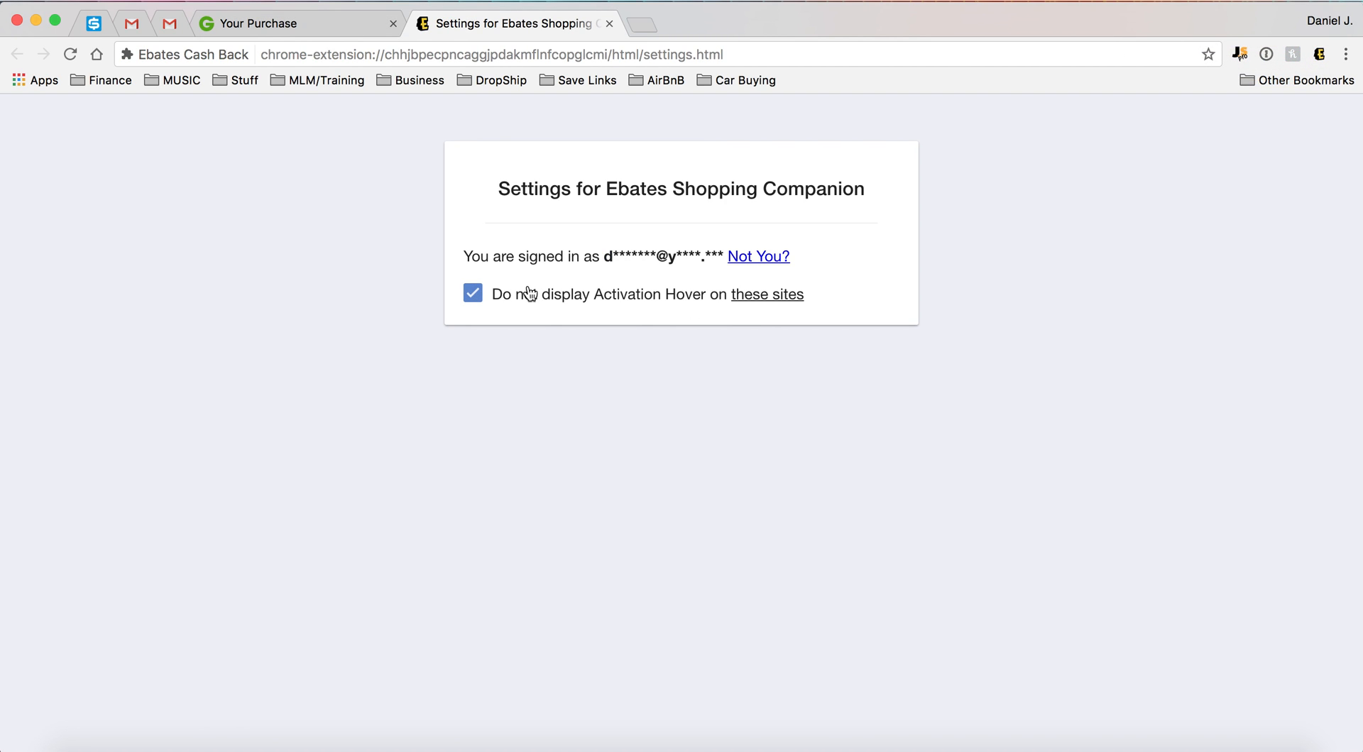
mouse_move(654, 306)
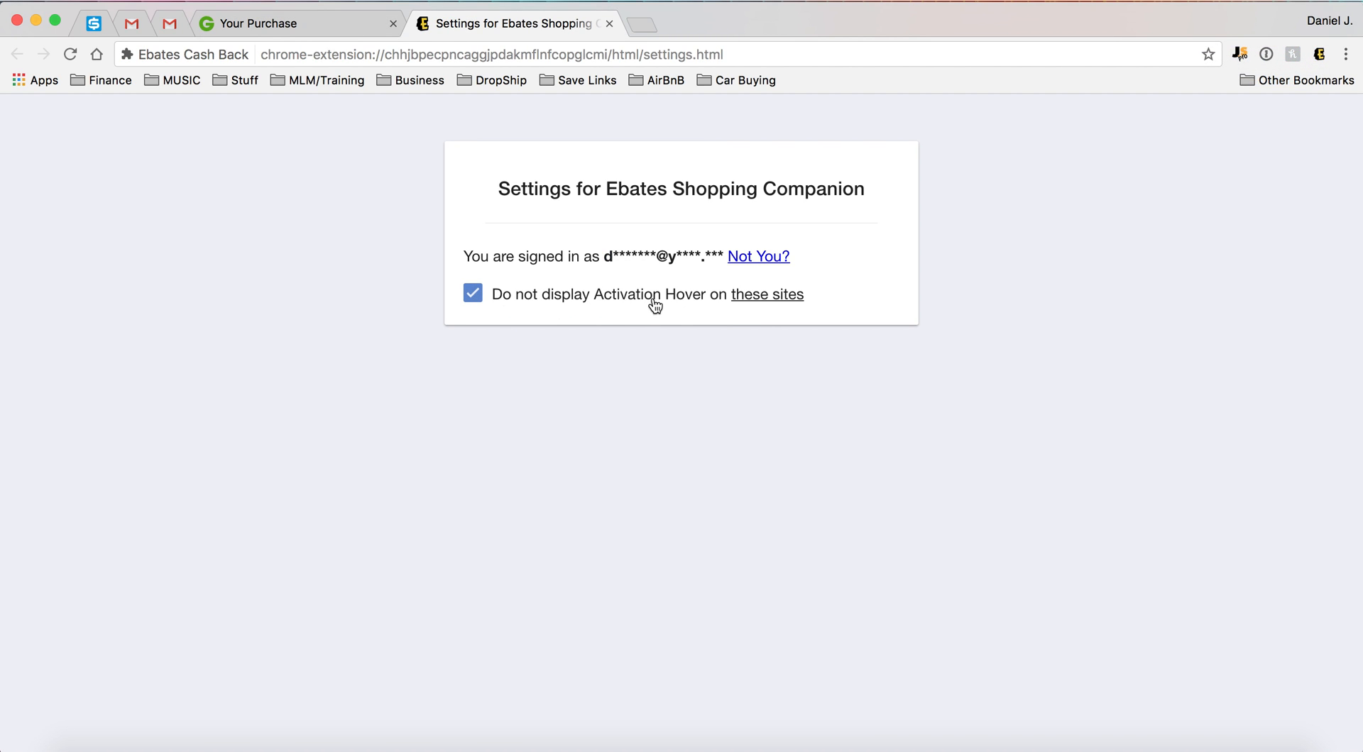
left_click(767, 294)
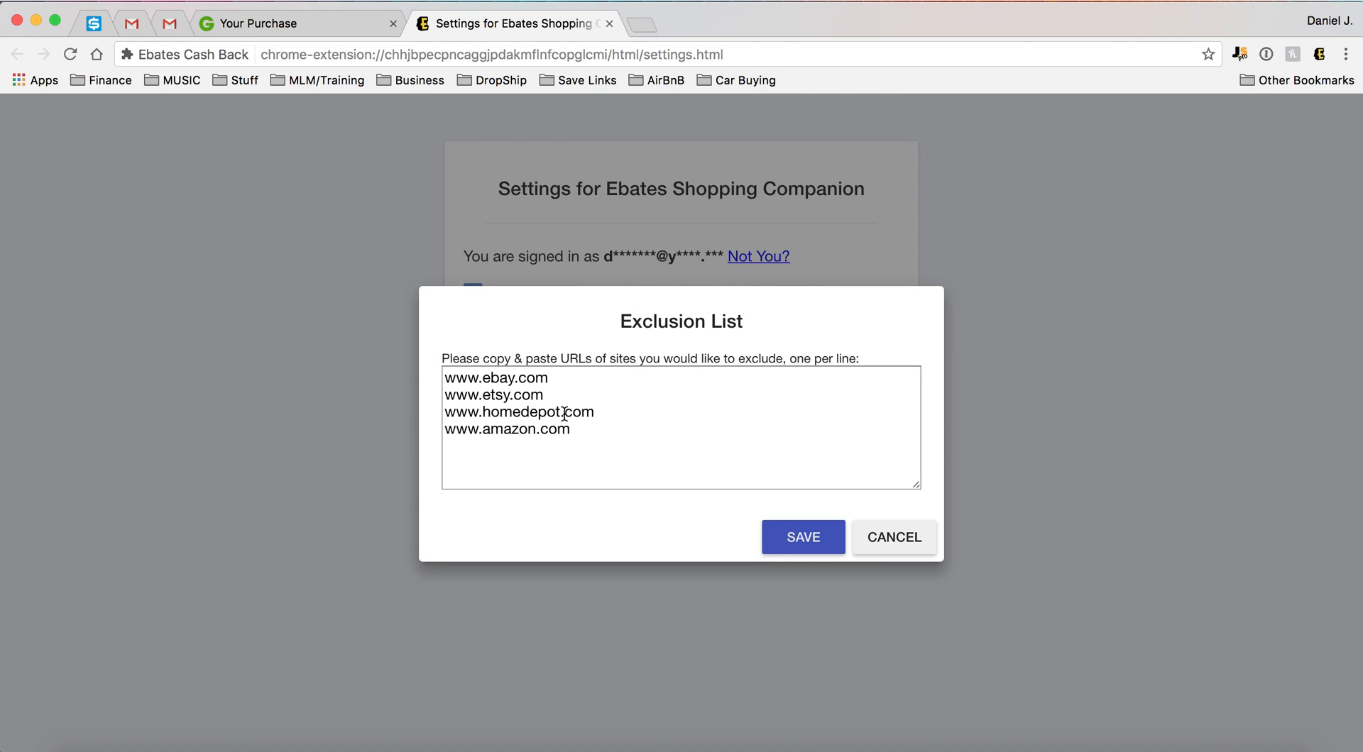
mouse_move(1208, 158)
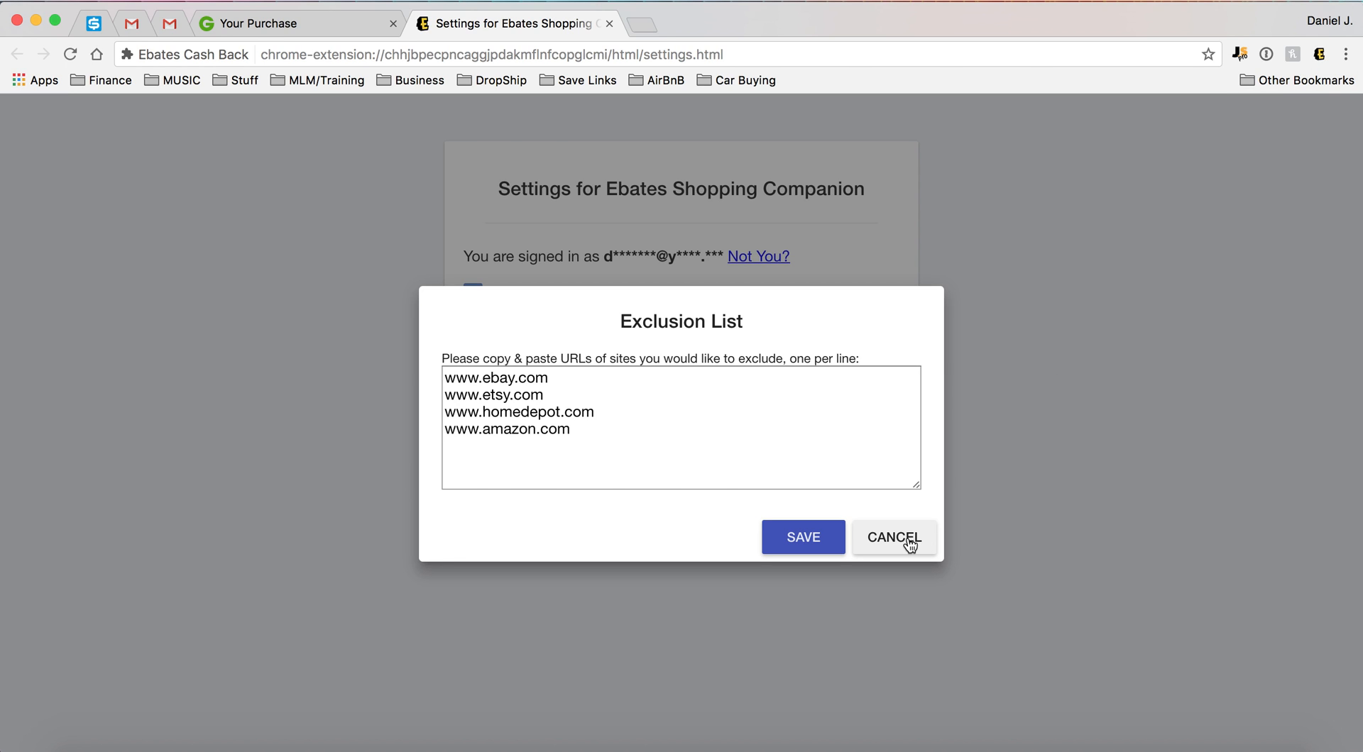
left_click(893, 536)
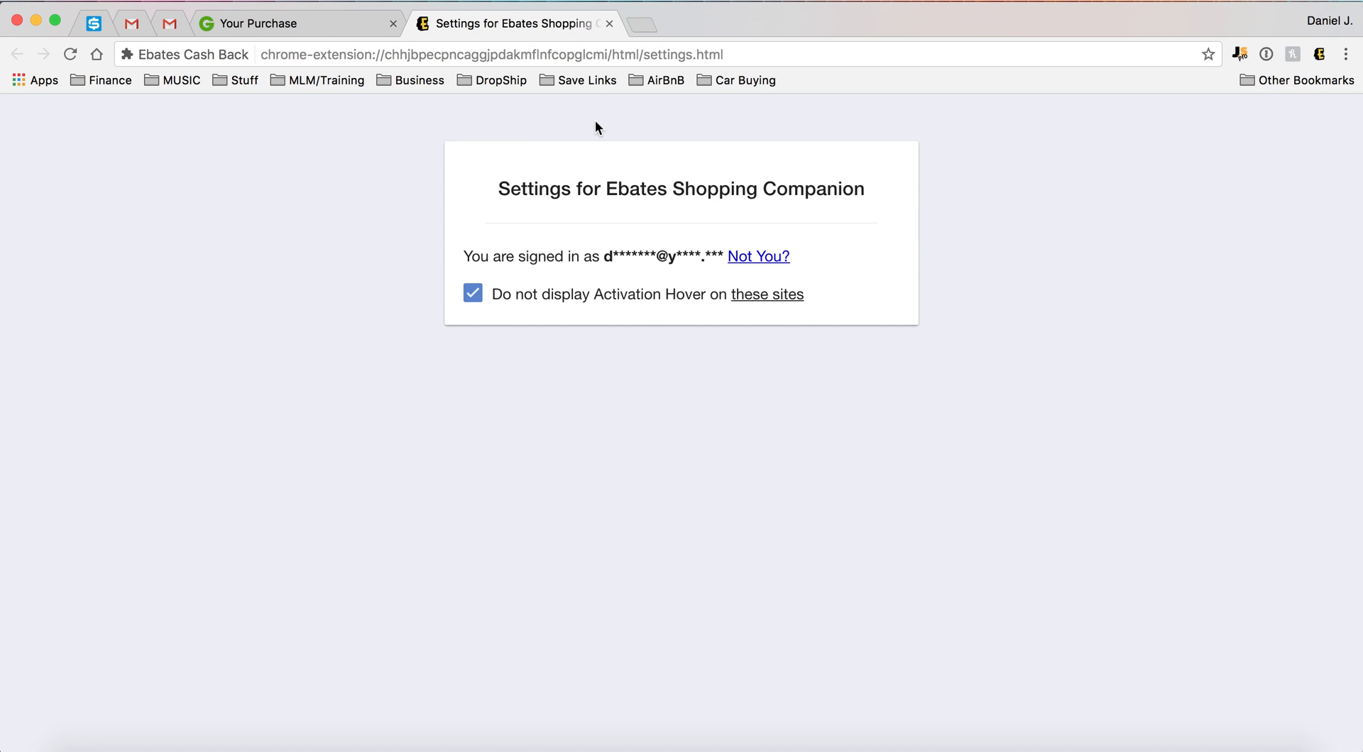
mouse_move(856, 213)
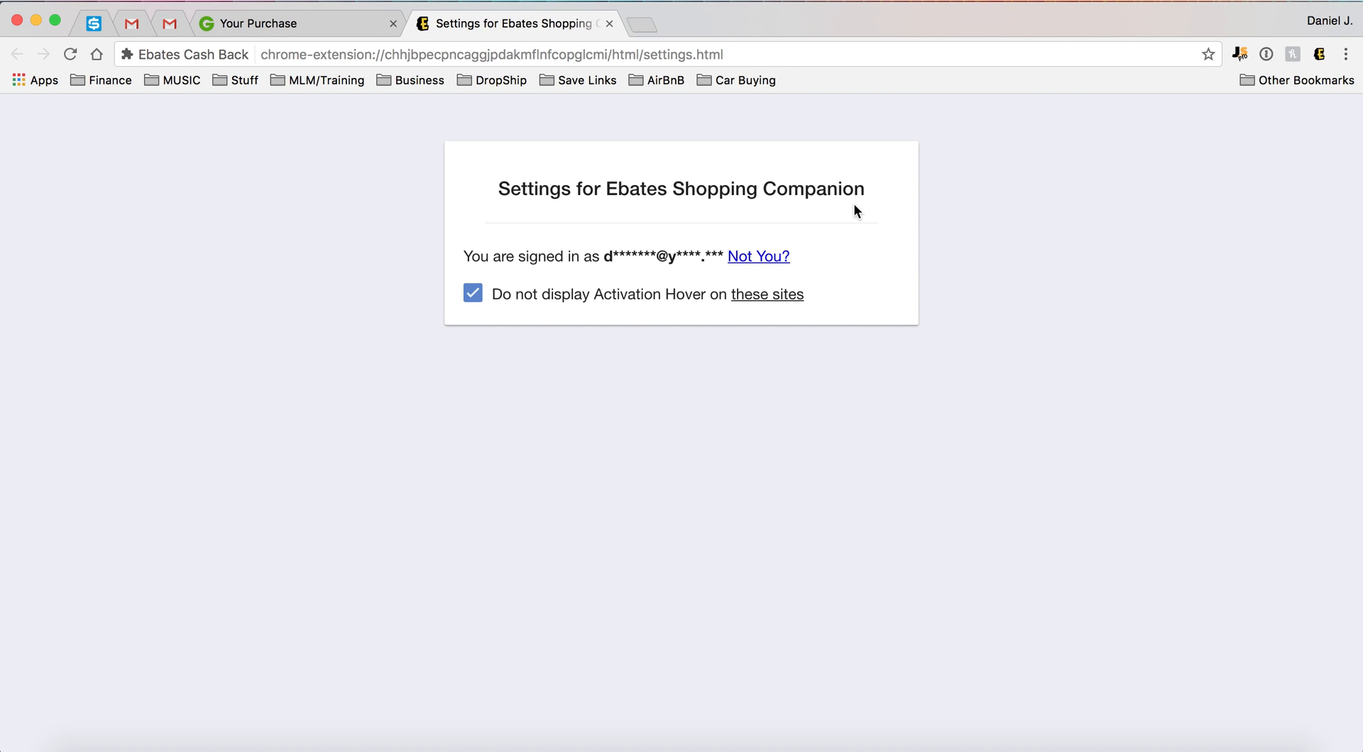
mouse_move(907, 382)
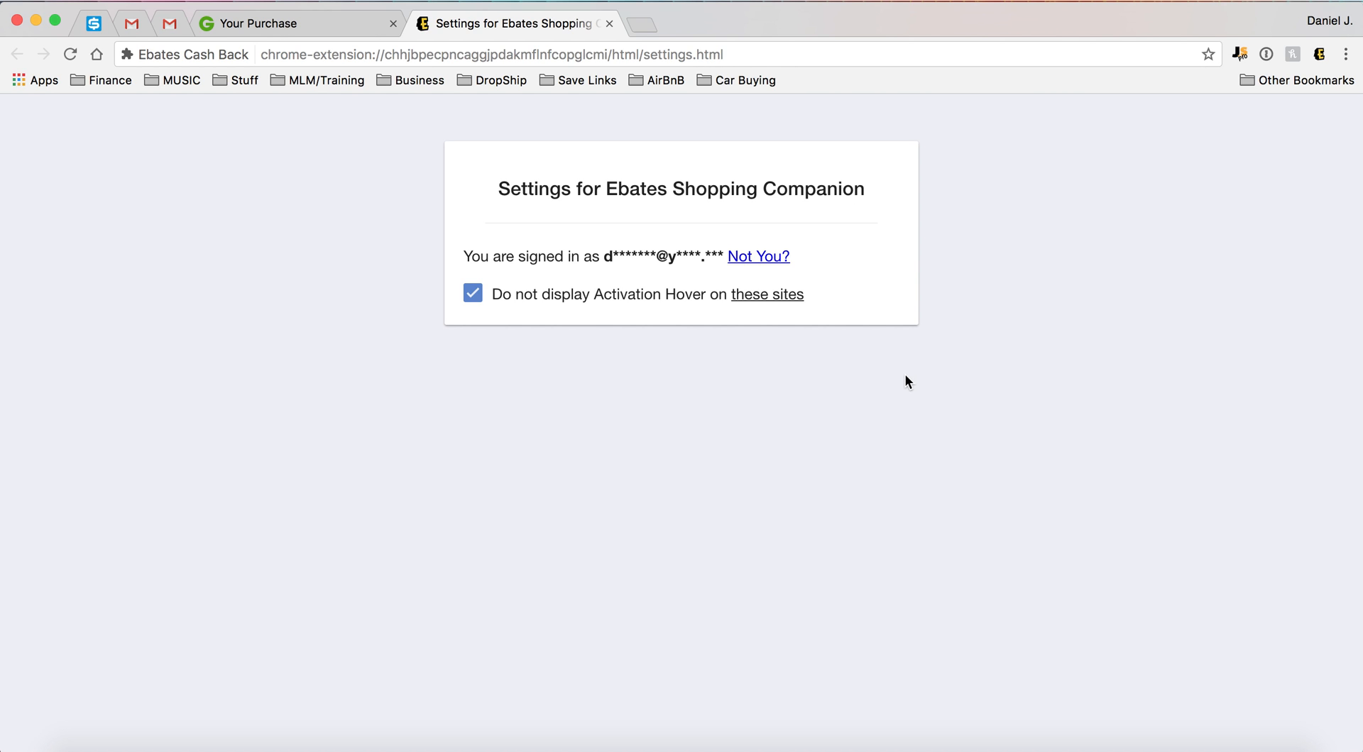
mouse_move(911, 457)
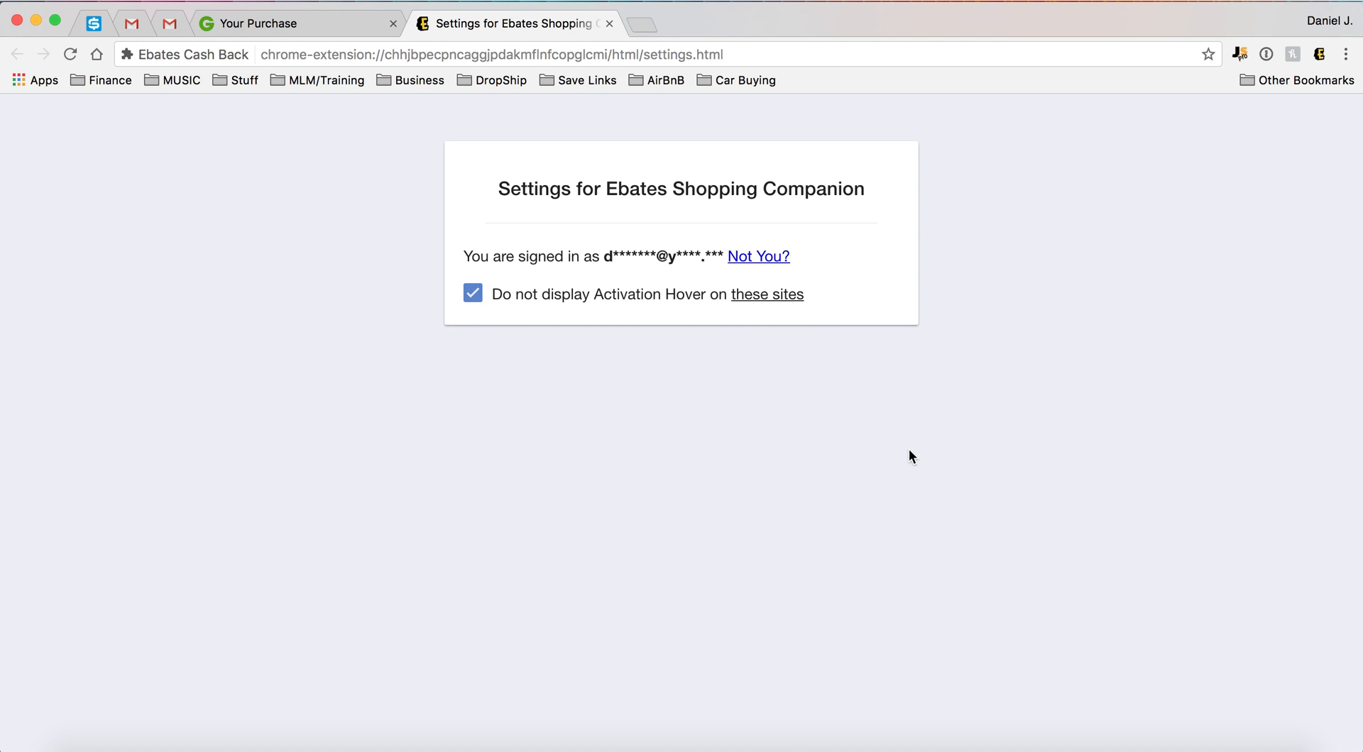